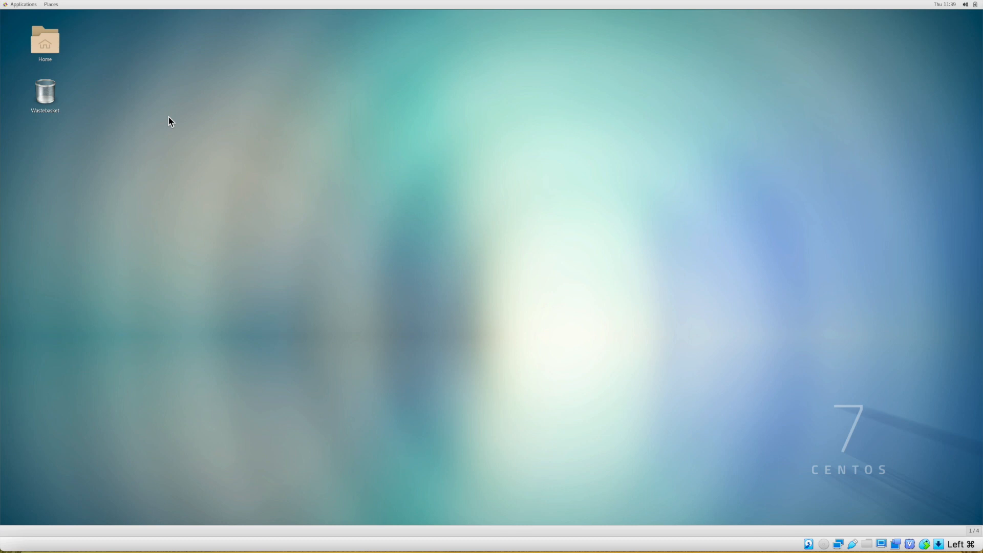
Launch a Terminal from Applications and begin a sudo command for a root shell.
click(23, 5)
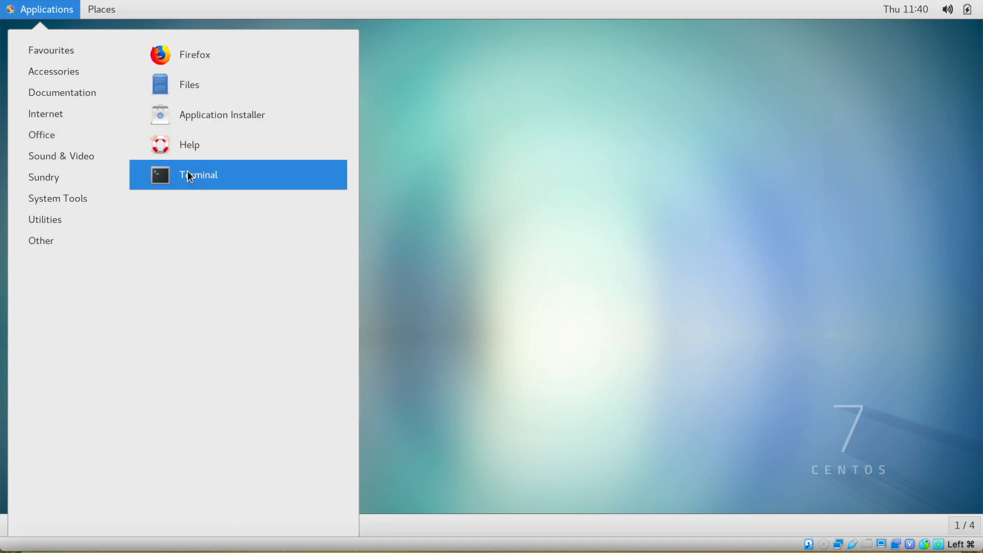
click(198, 174)
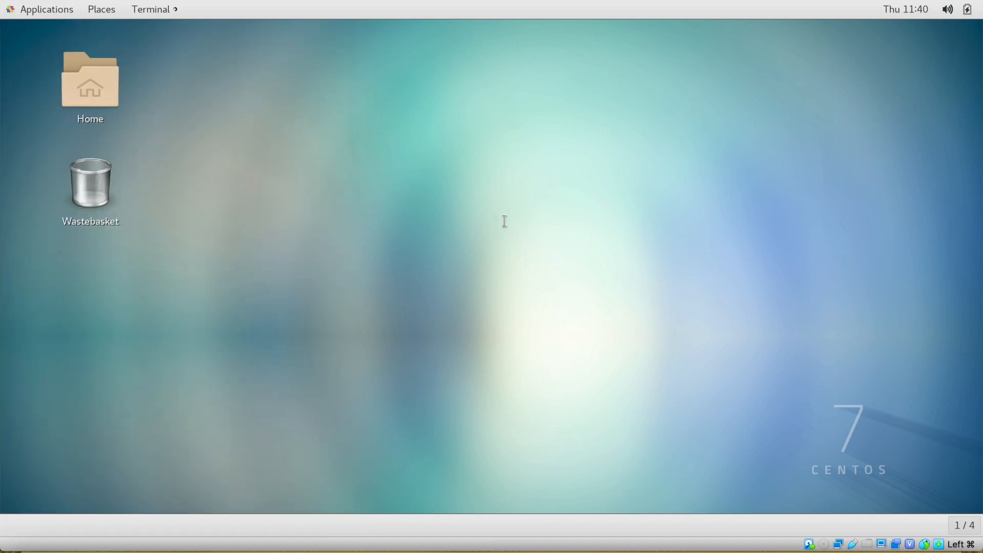
text(sudo)
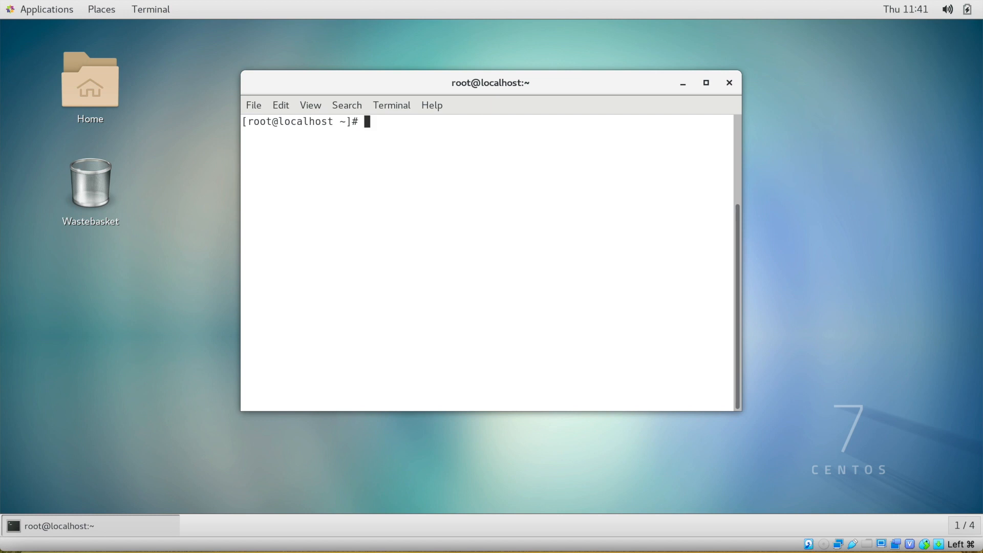
Run yum update -y, then show /etc/redhat-release confirming CentOS 7.6.1810.
text(yum u)
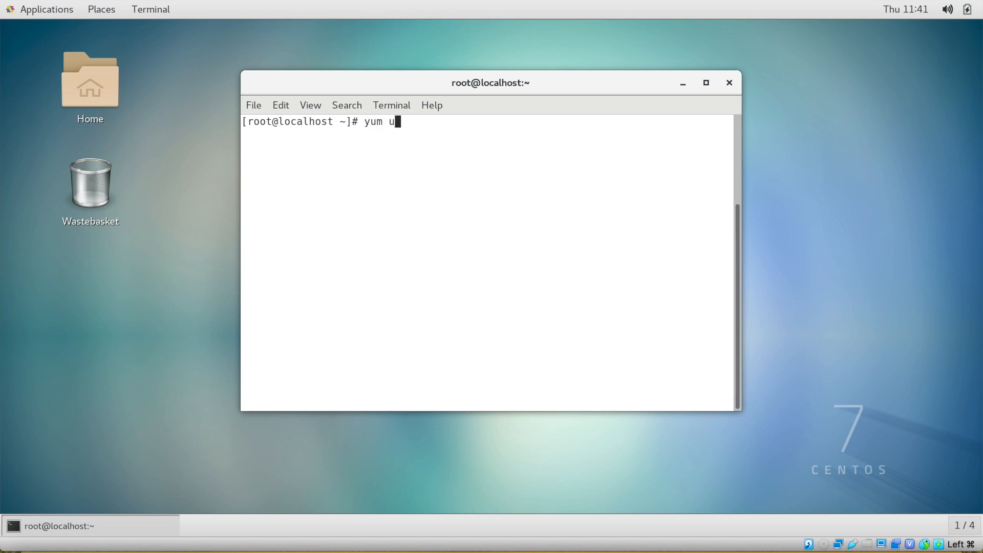
text(pdate -)
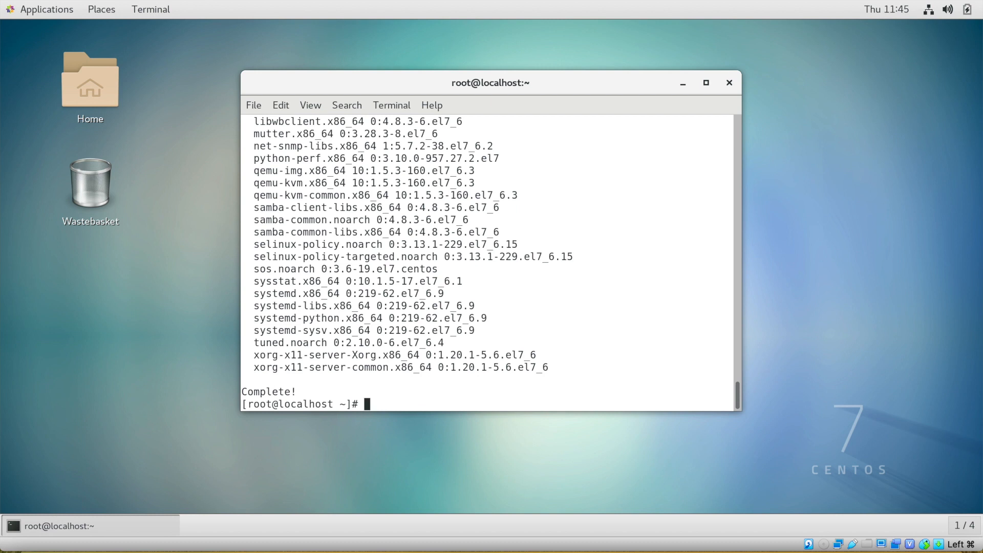
text(cat)
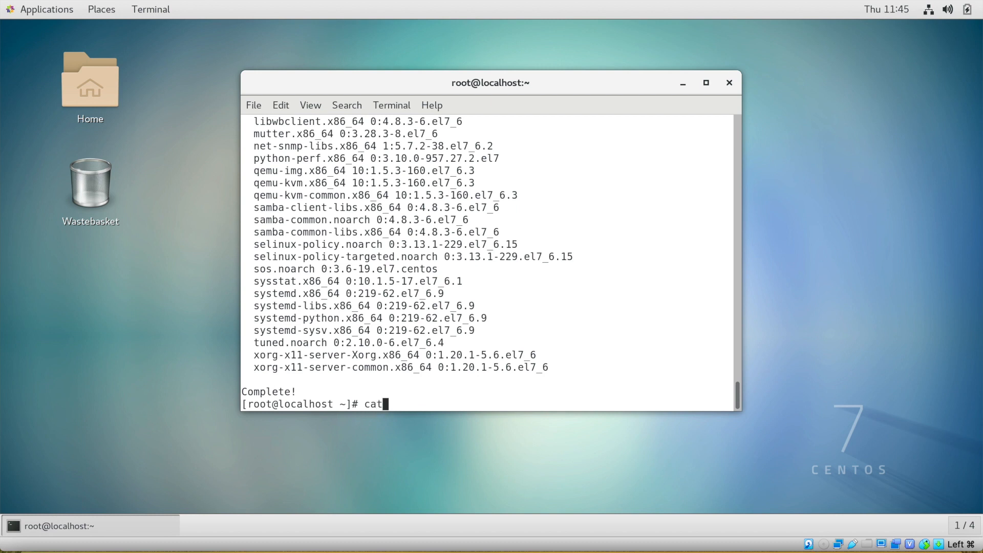
text(/etc/host)
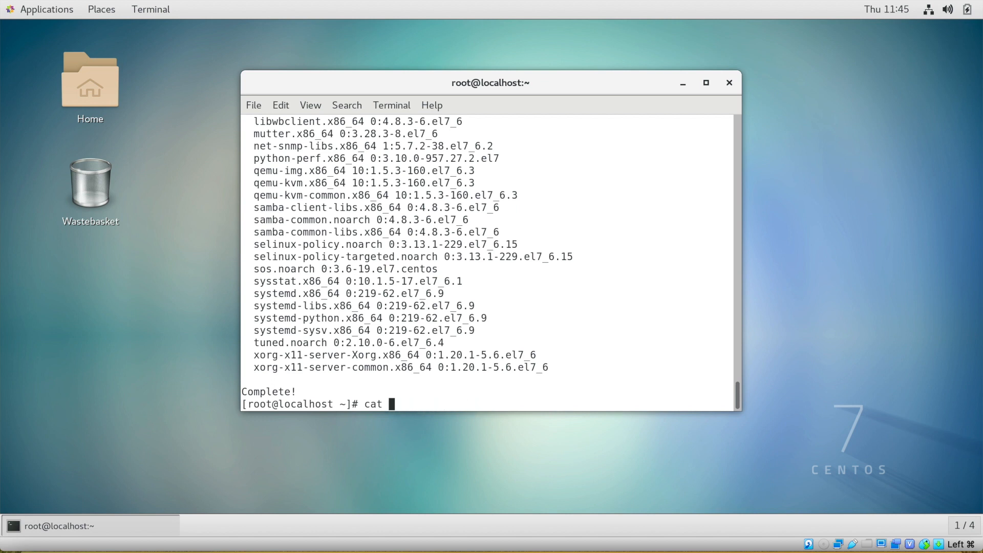
text(/etc/)
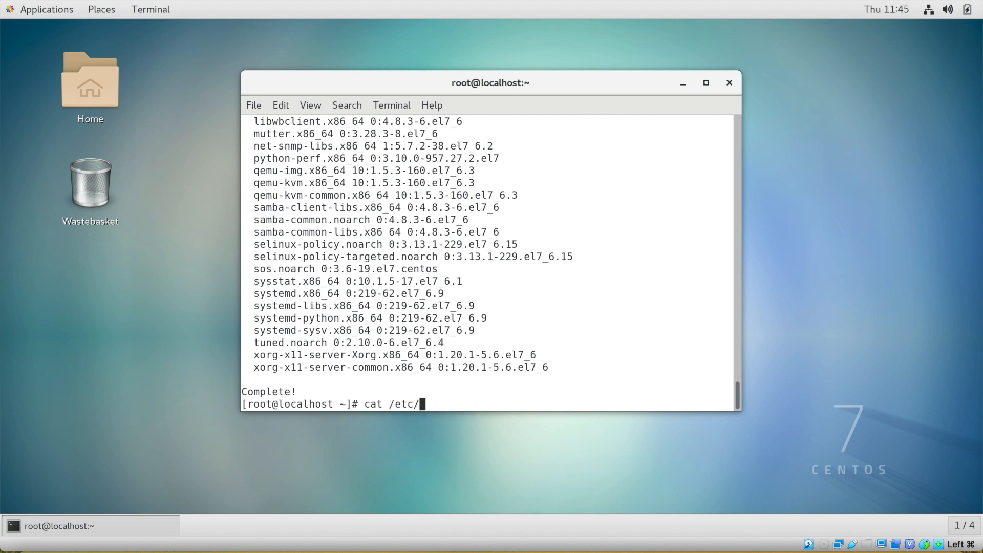
text(re)
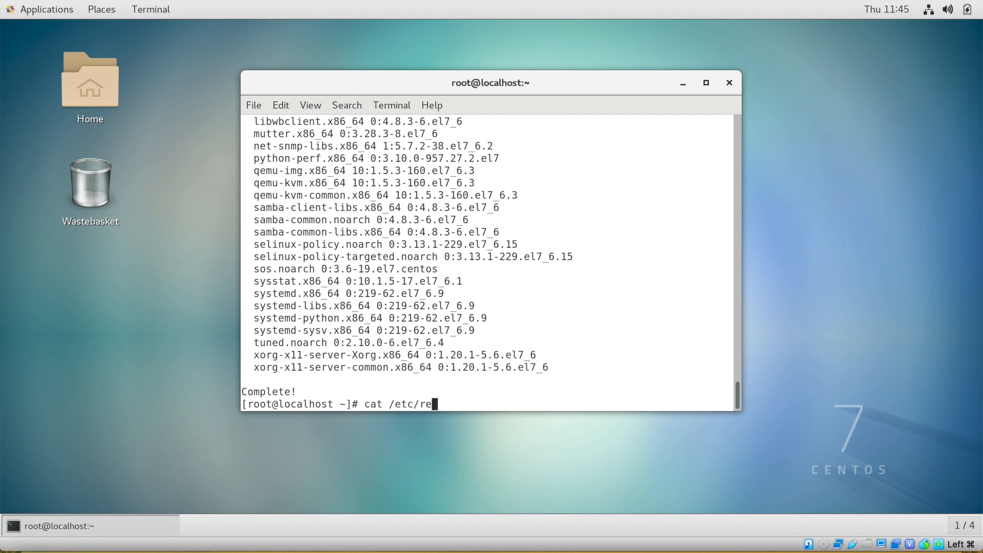
key(Return)
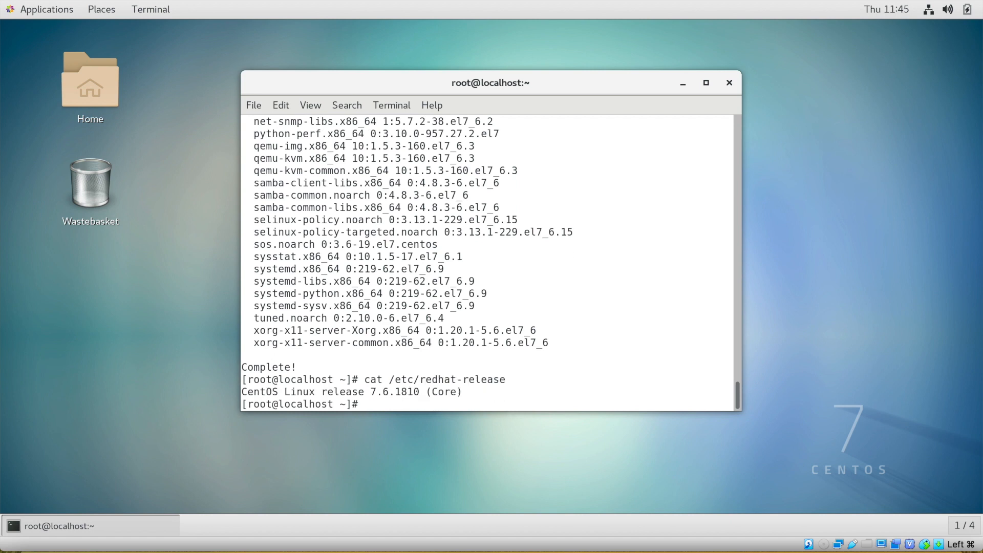
Show /etc/hostname and hostname output as localhost.localdomain, then clear the screen.
text(c)
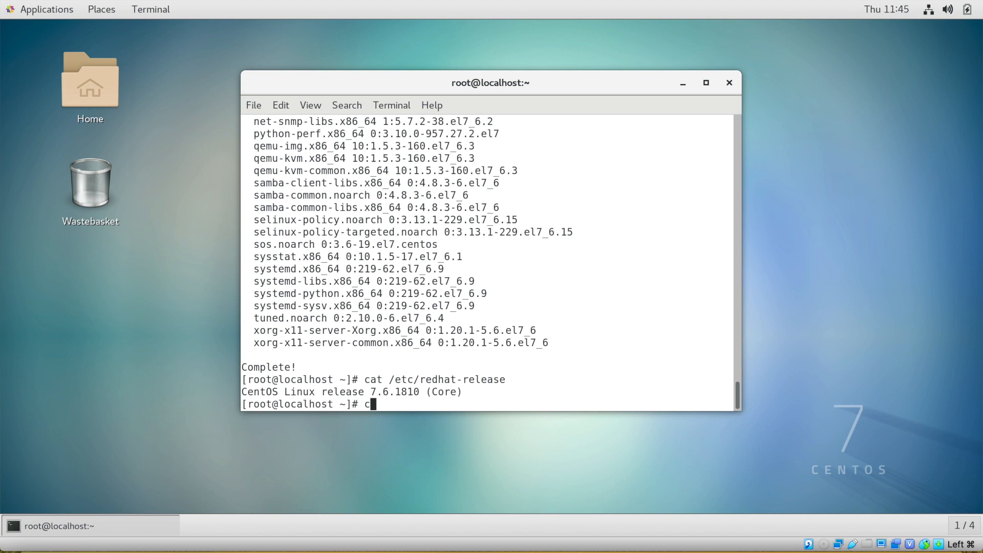
text(at /etc/host)
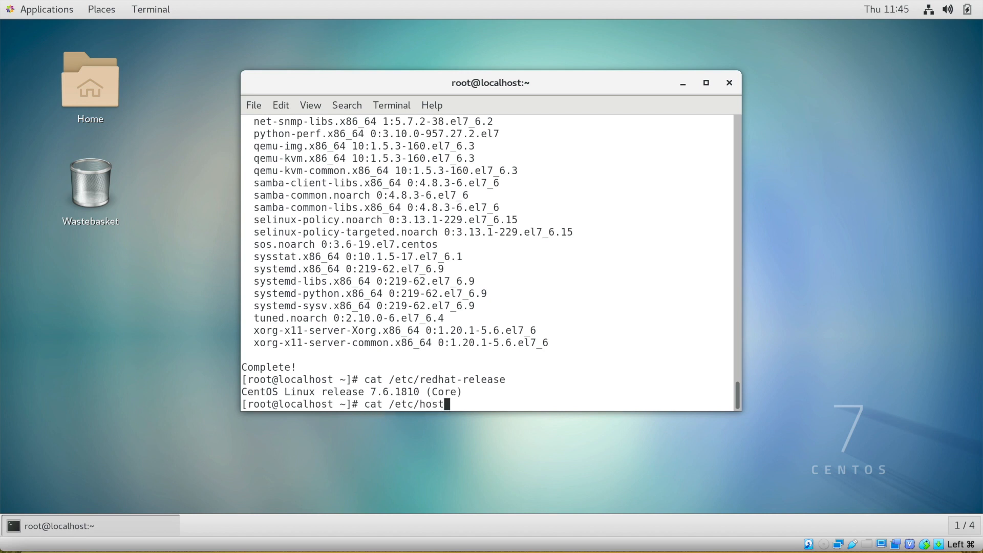
key(Return)
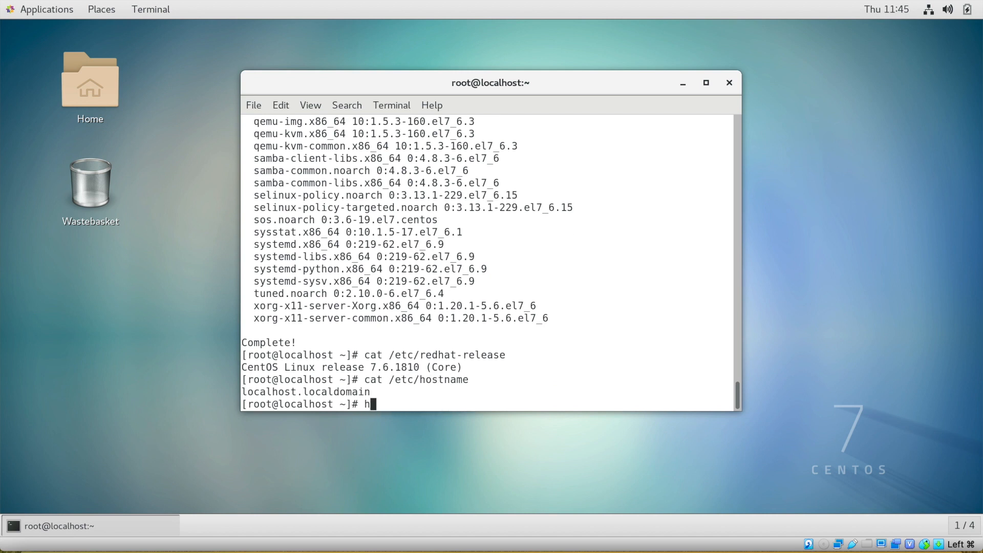
key(Return)
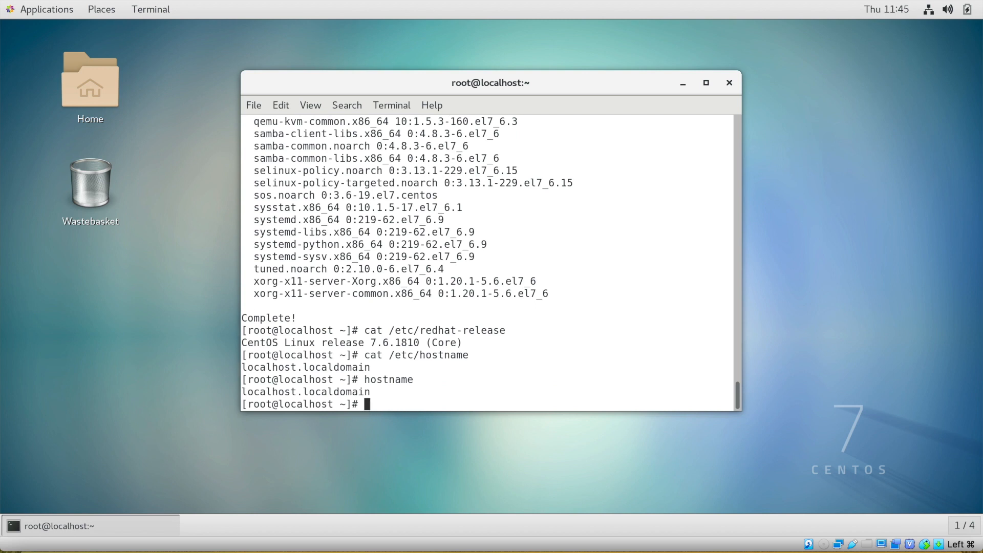
text(cat /et)
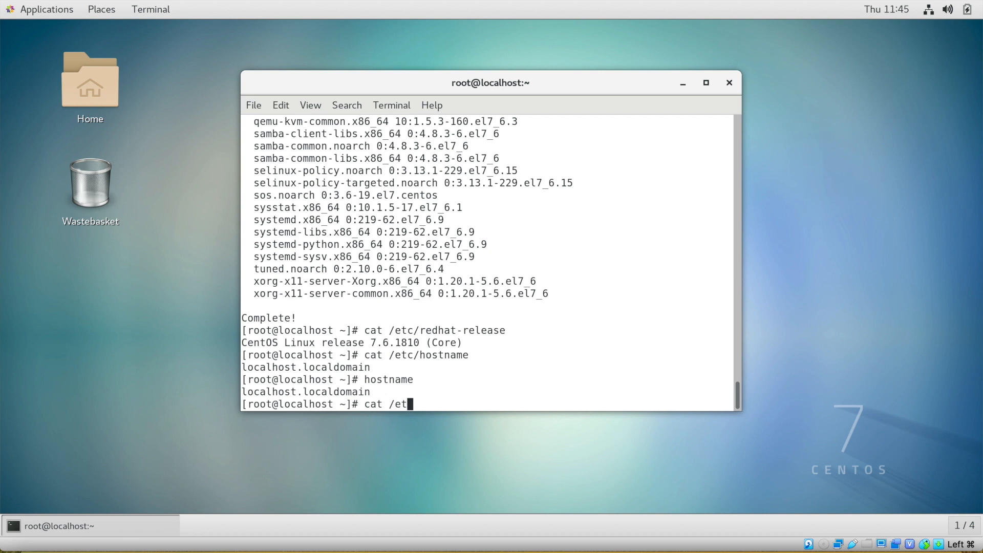
text(/)
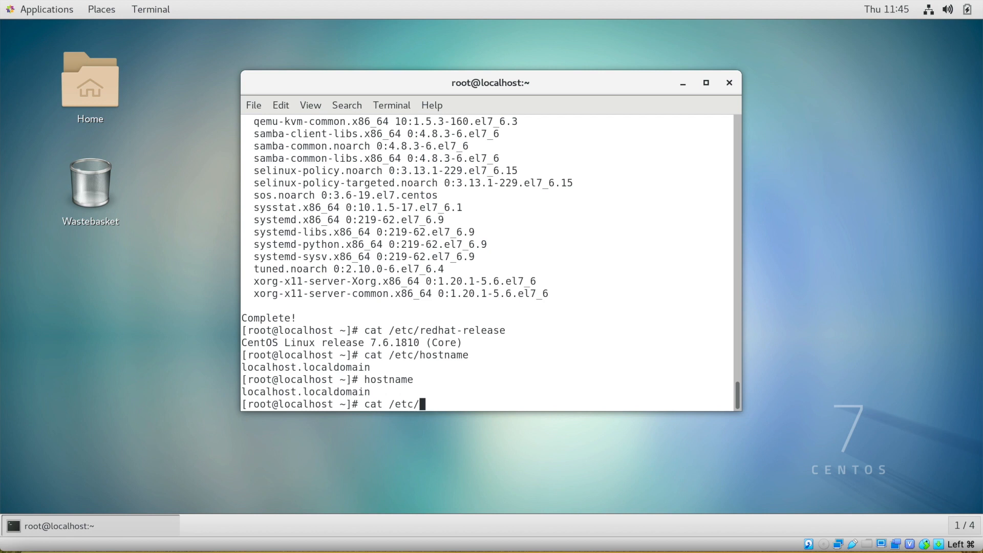
key(Return)
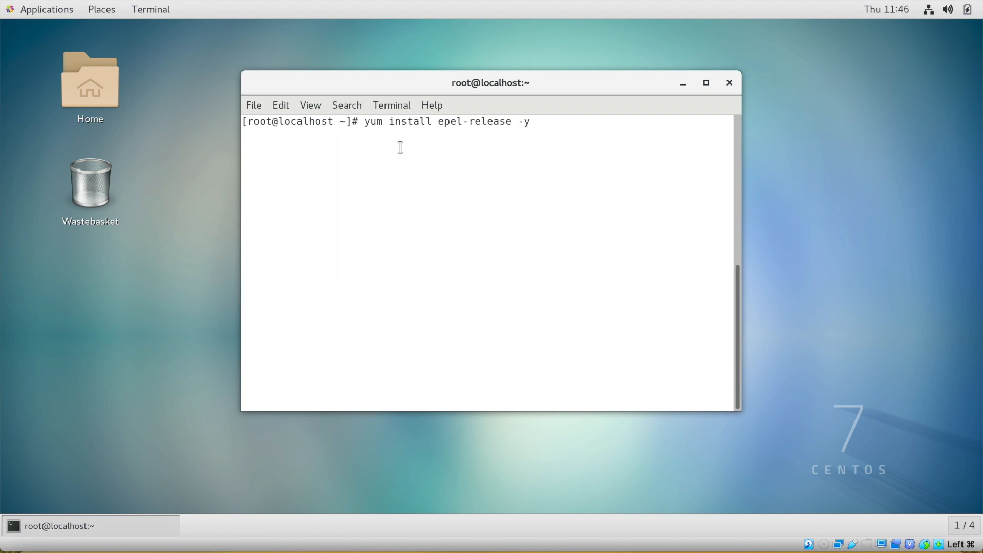
mouse_move(518, 124)
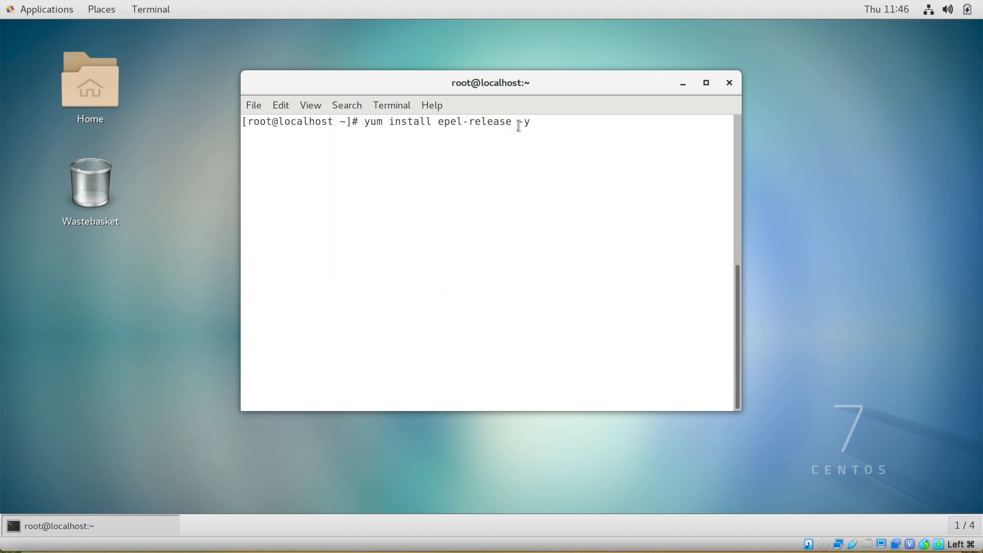
Install epel-release, then sendmail, sendmail-cf, m4, mailutils and mailx with yum.
key(Return)
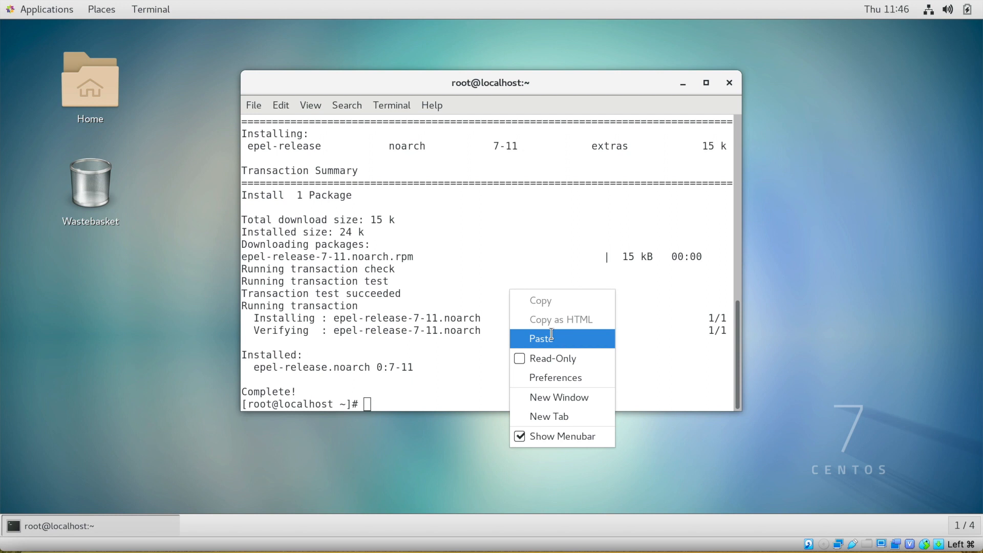
click(540, 339)
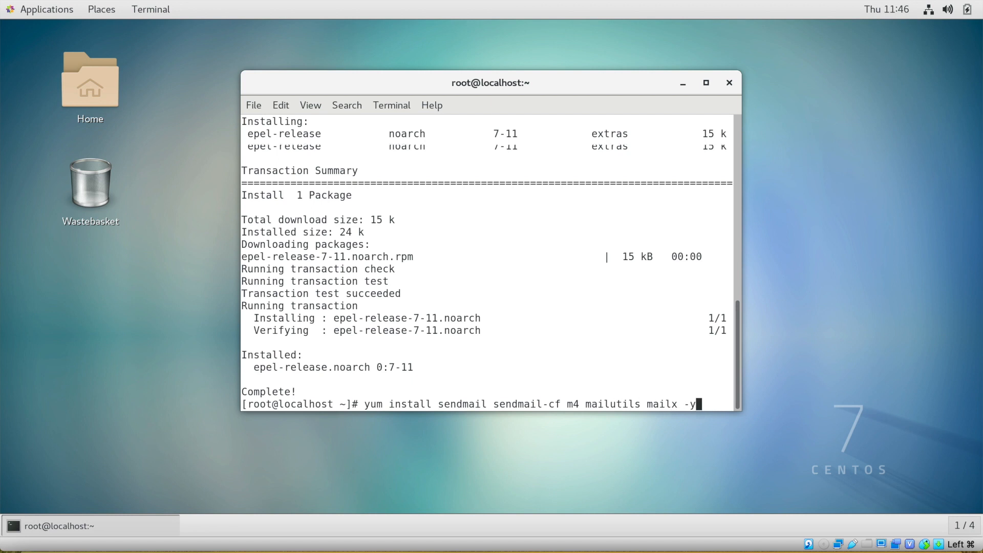
key(Return)
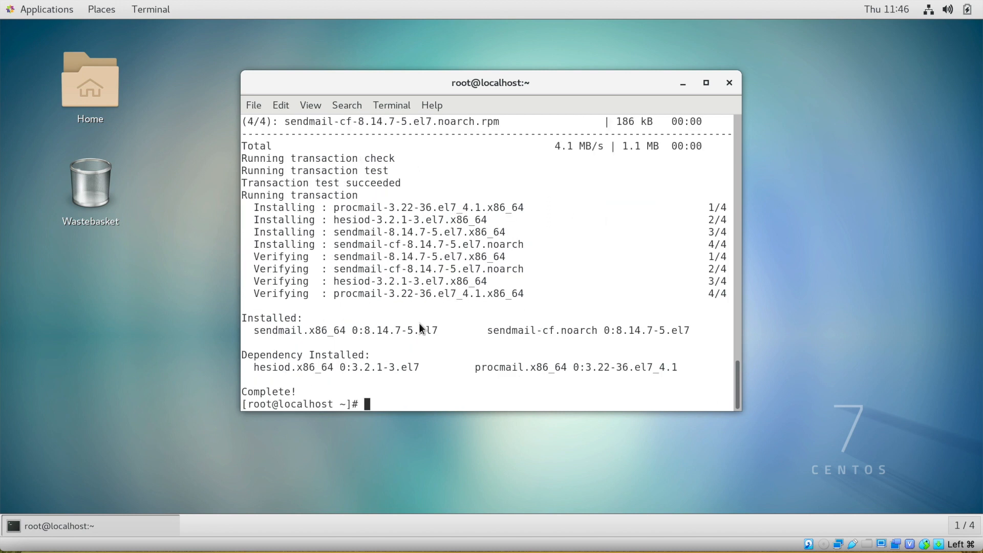
Create /etc/mail/auth and prepare to edit /etc/mail/auth/gmail-auth in vim.
text(mkdir /etc/mail/auth)
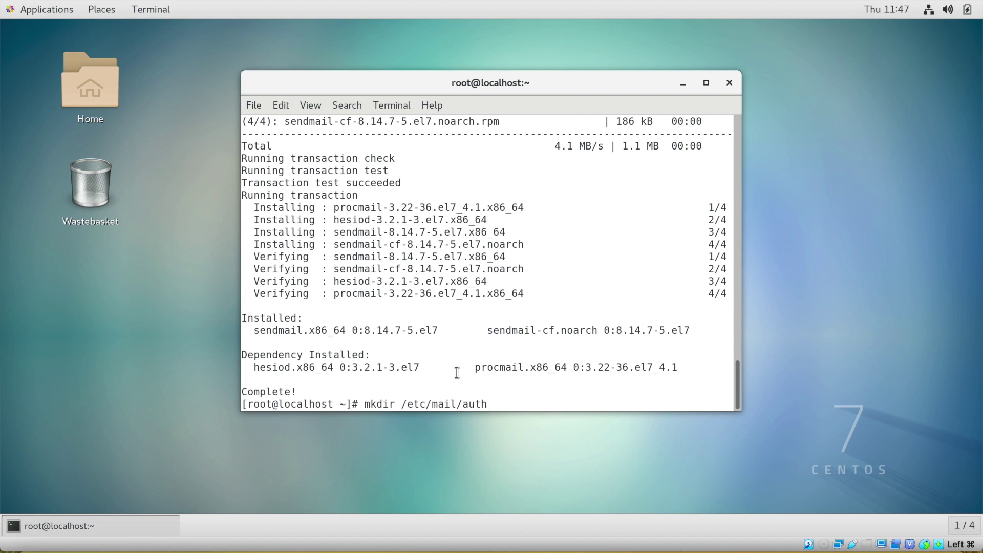
double_click(441, 404)
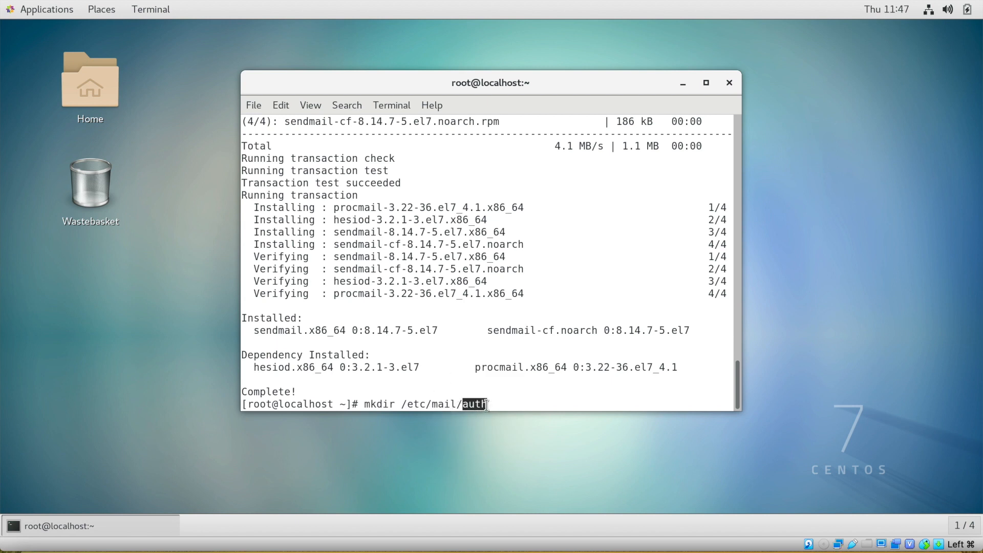
key(Return)
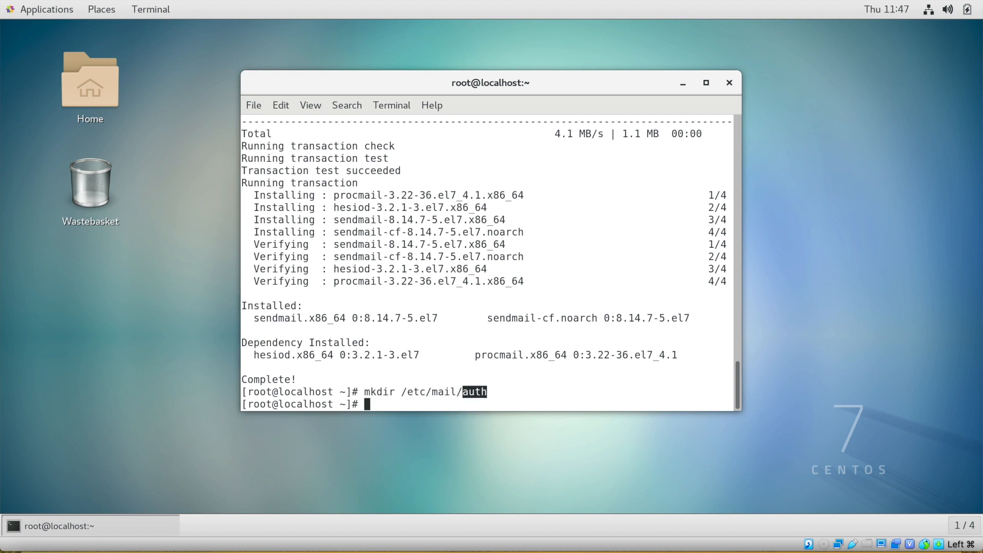
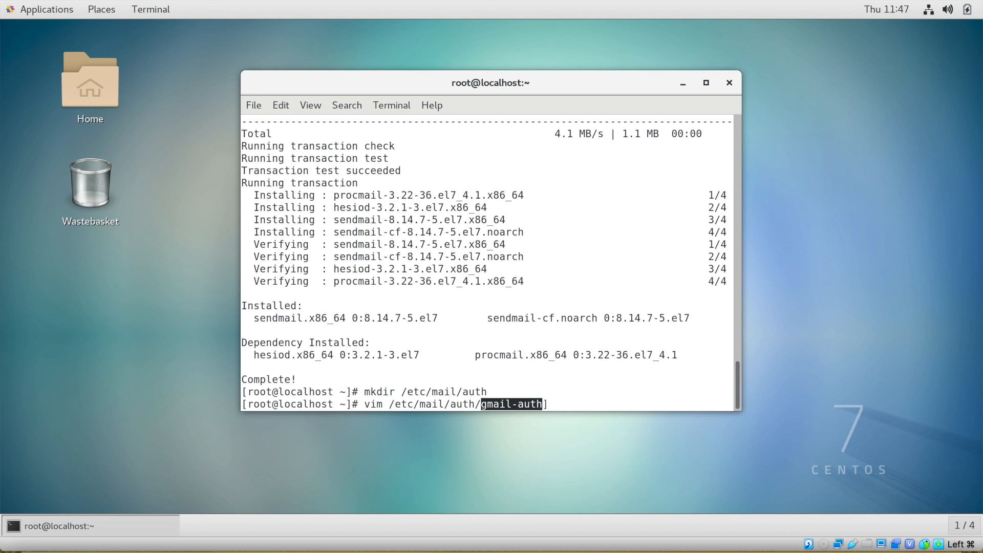
key(Return)
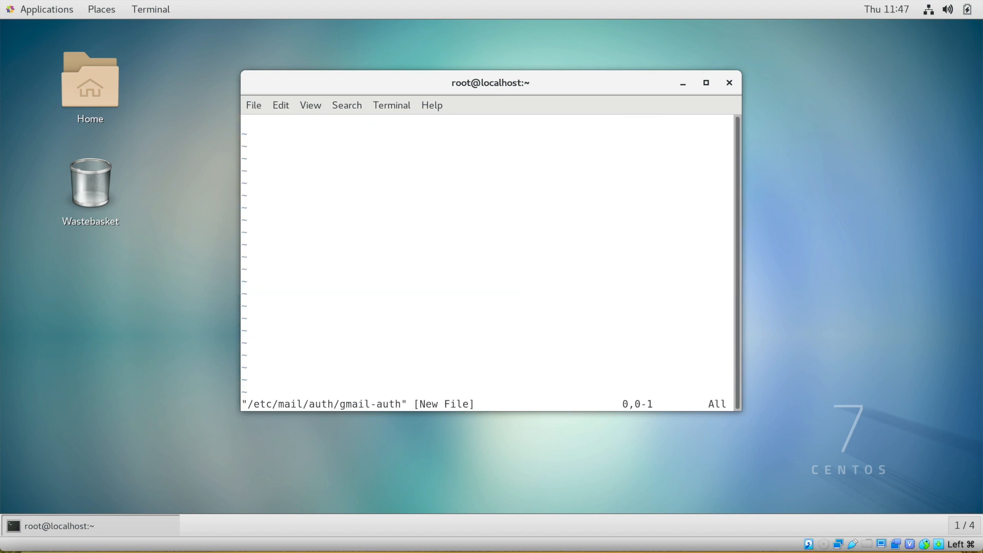
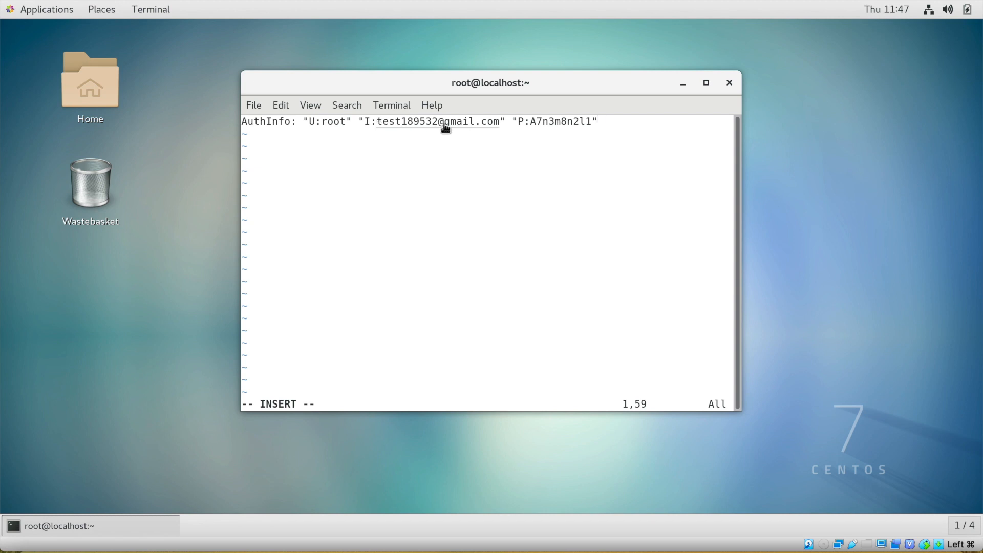
mouse_move(560, 121)
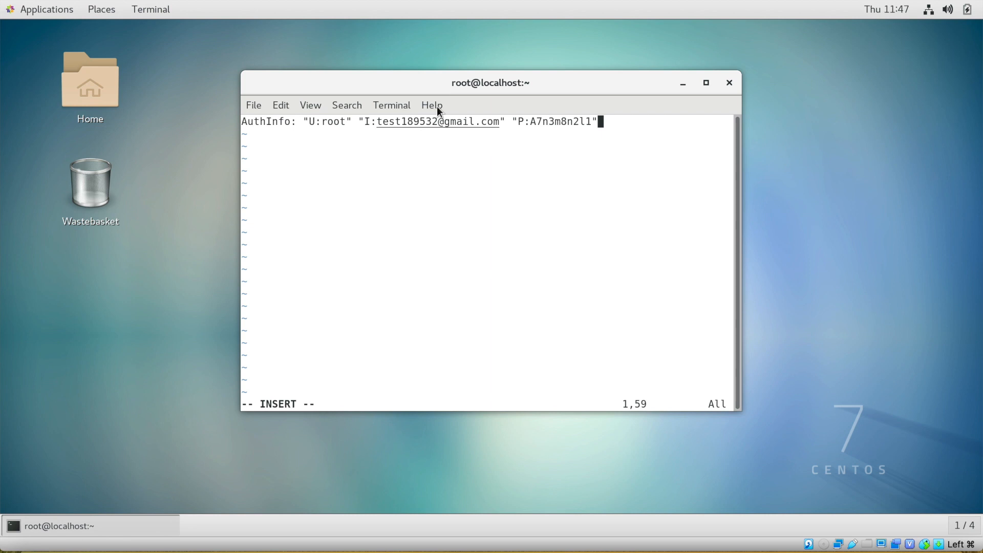
mouse_move(543, 140)
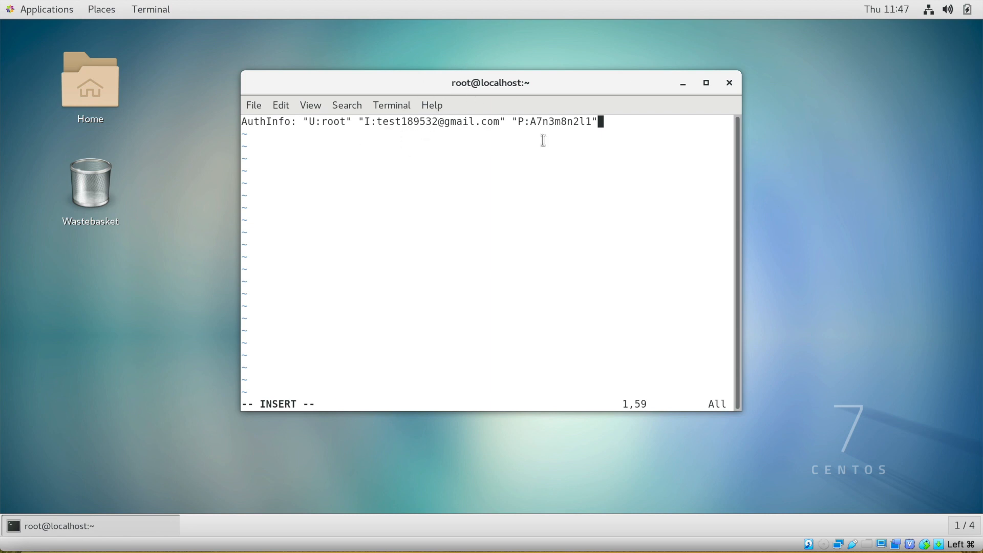
mouse_move(623, 118)
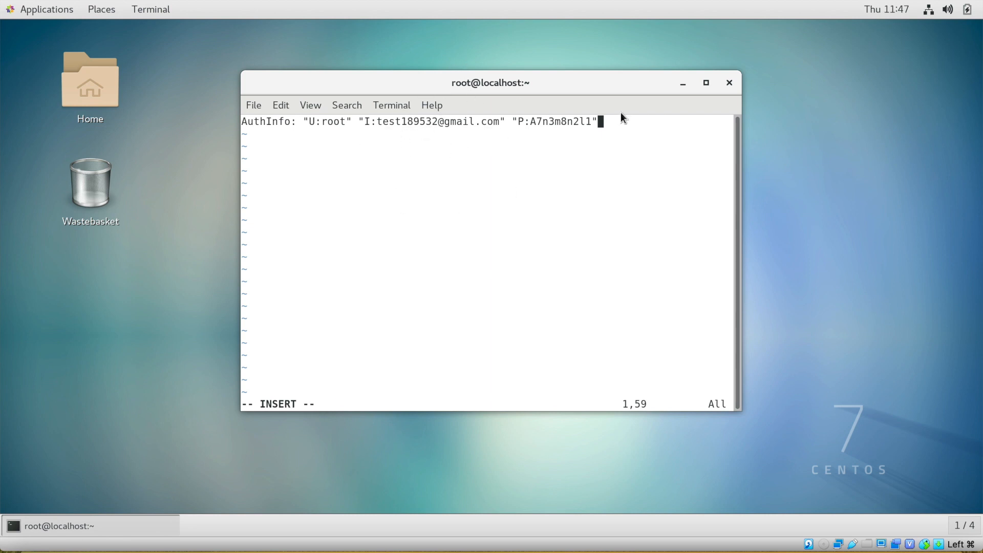
key(Escape)
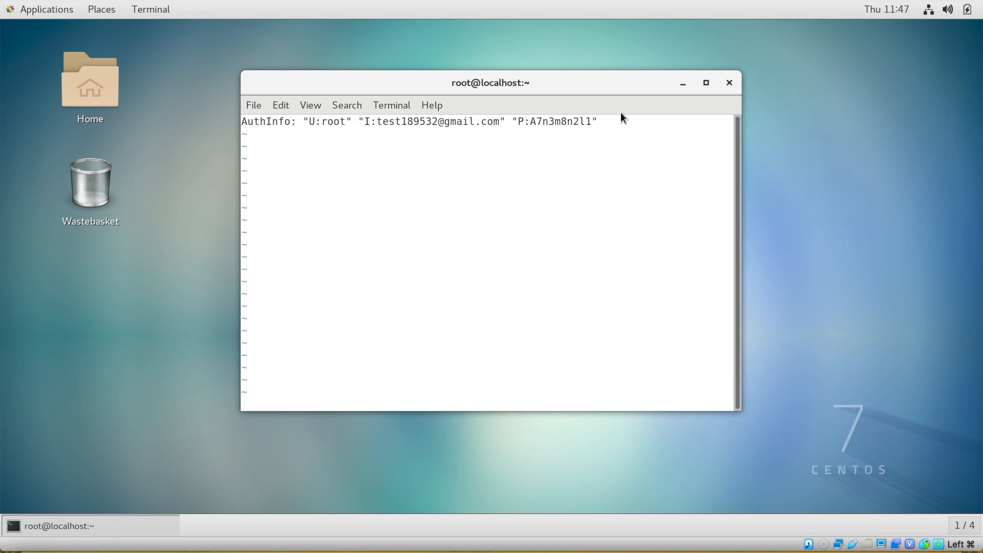
text(:wq)
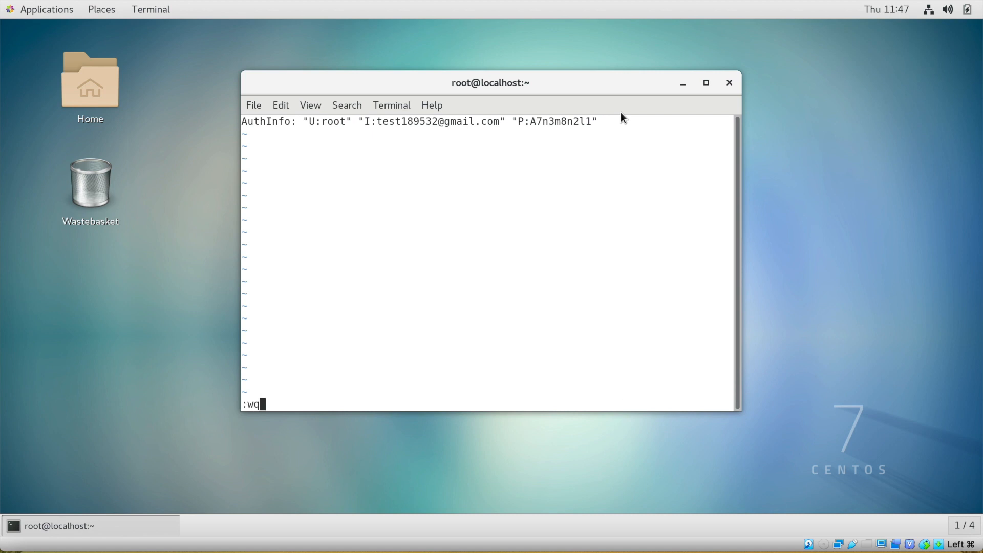
key(Return)
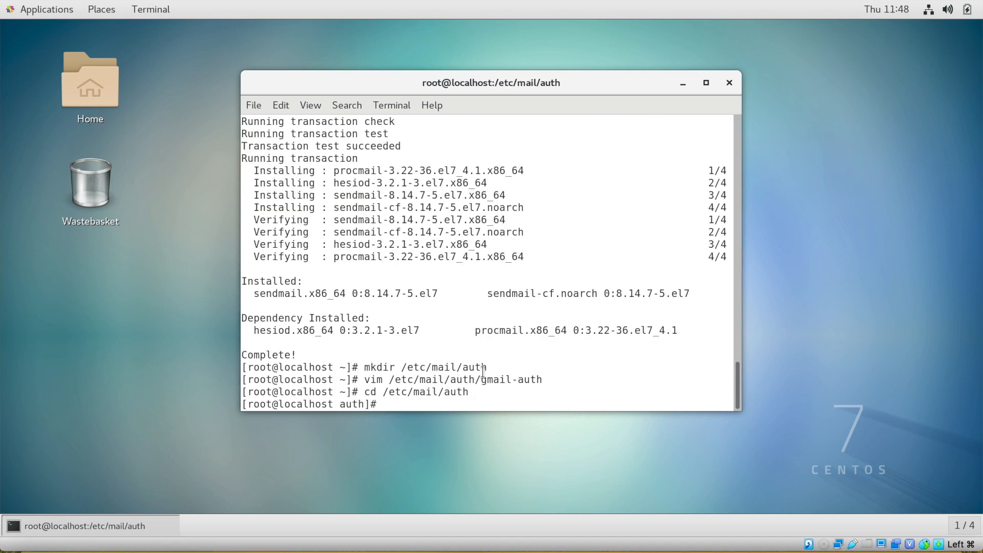
mouse_move(480, 392)
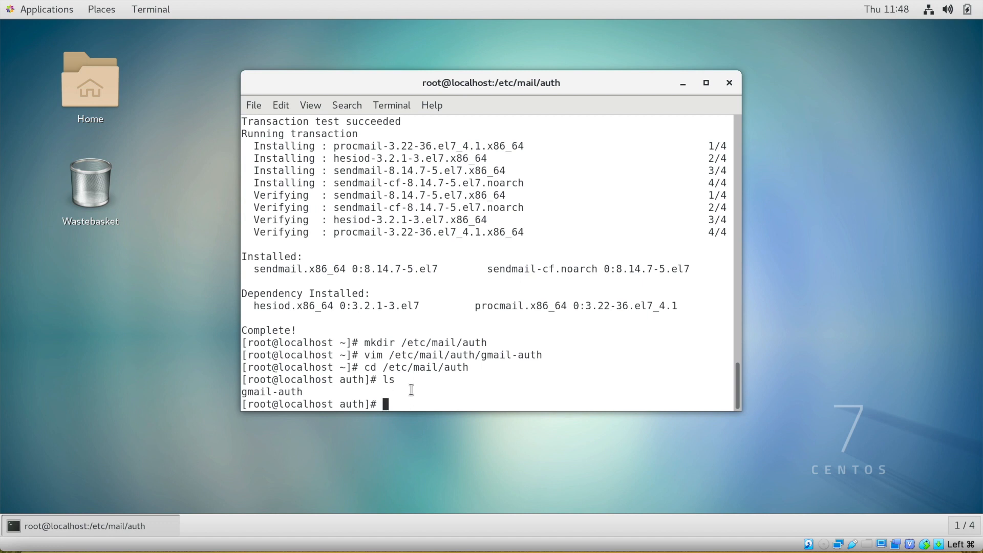
mouse_move(413, 395)
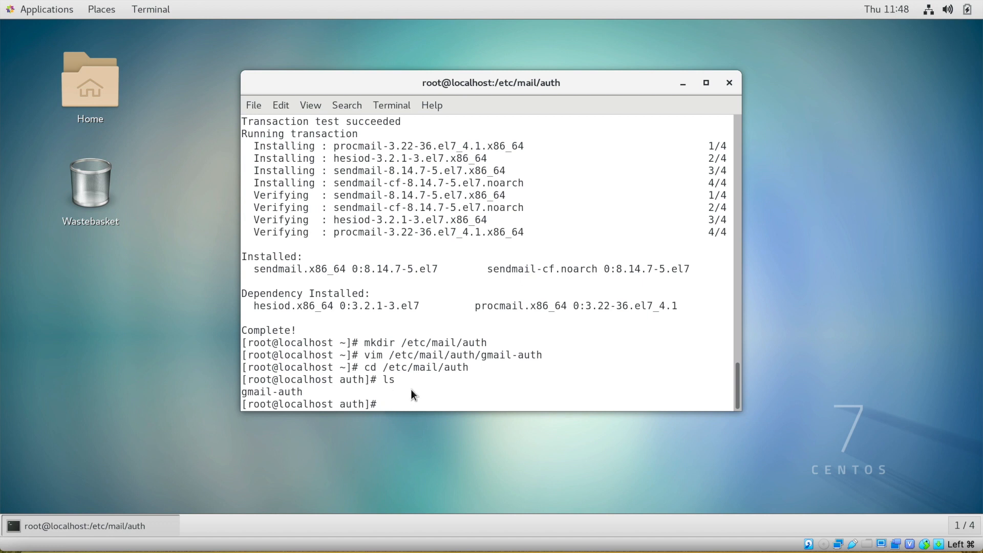
Enter makemap hash gmail-auth < gmail-auth to build the credentials database.
text(makemap hash gmail-auth < gmail-auth)
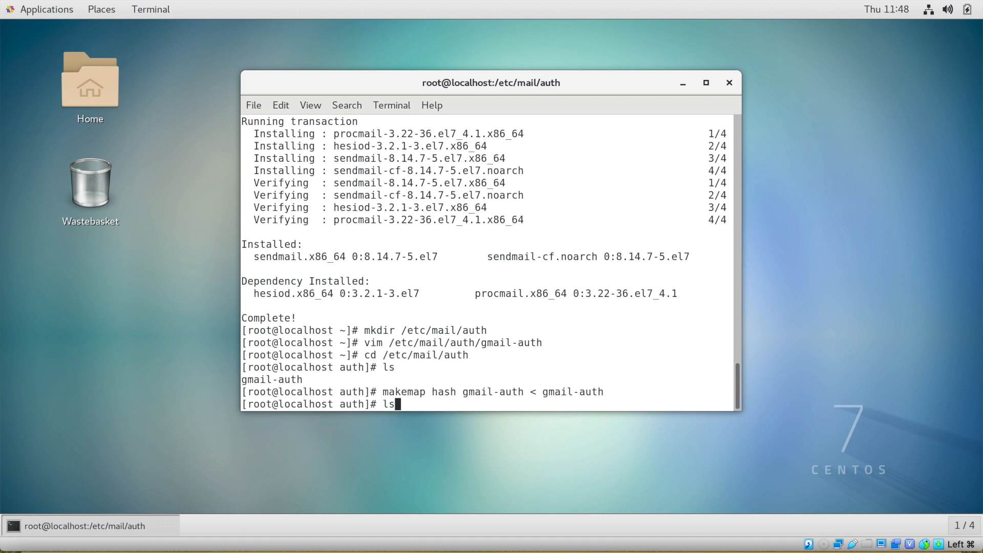
key(Return)
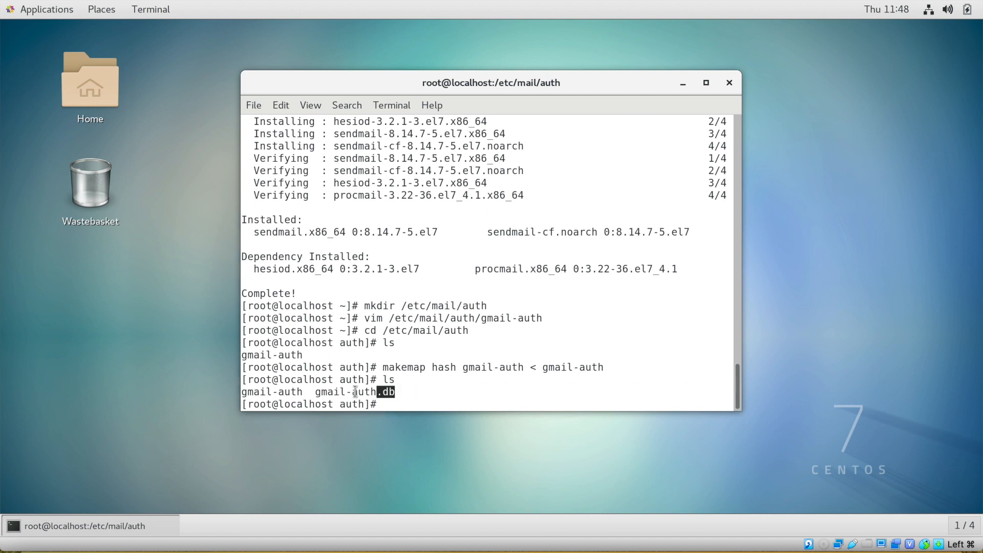
text(vim /etc/mail/genericstable)
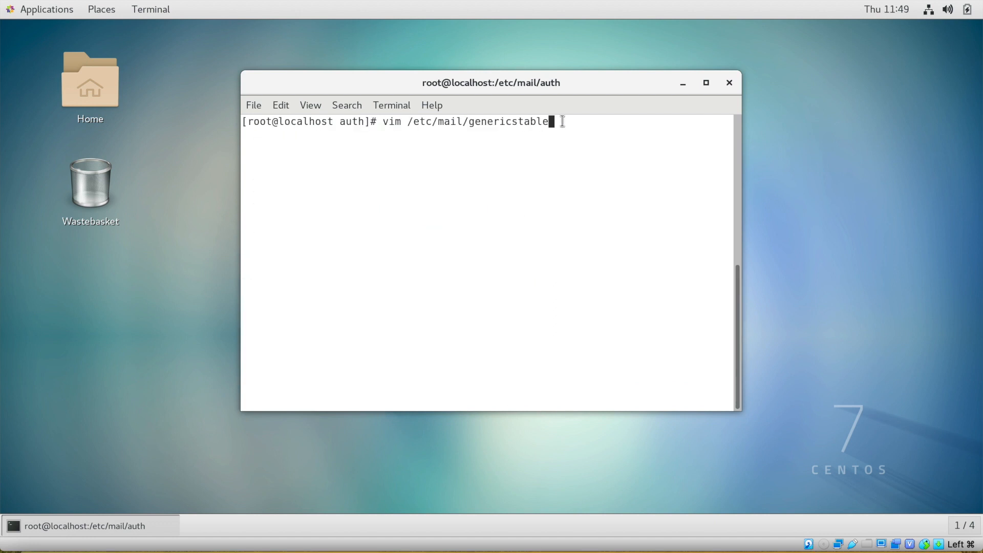
mouse_move(580, 118)
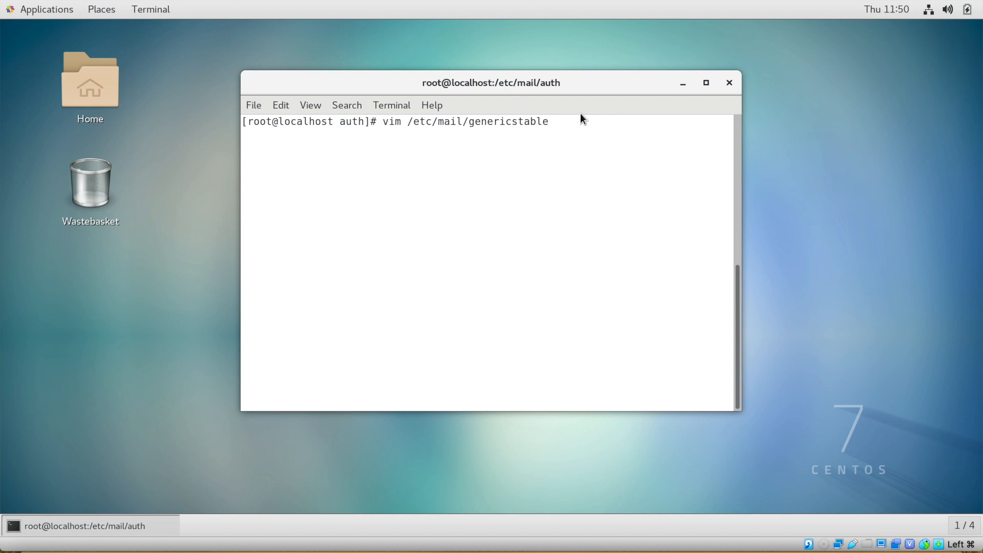
key(Return)
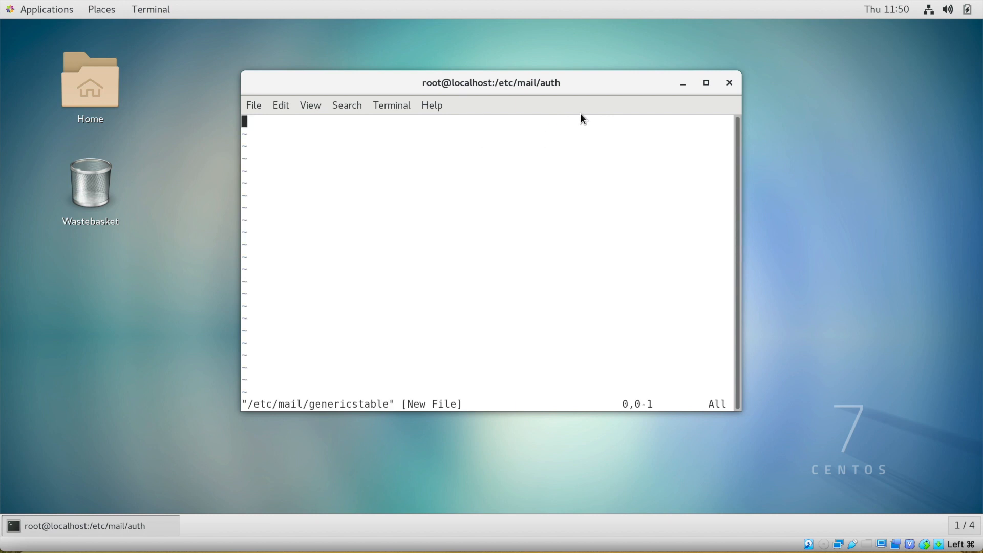
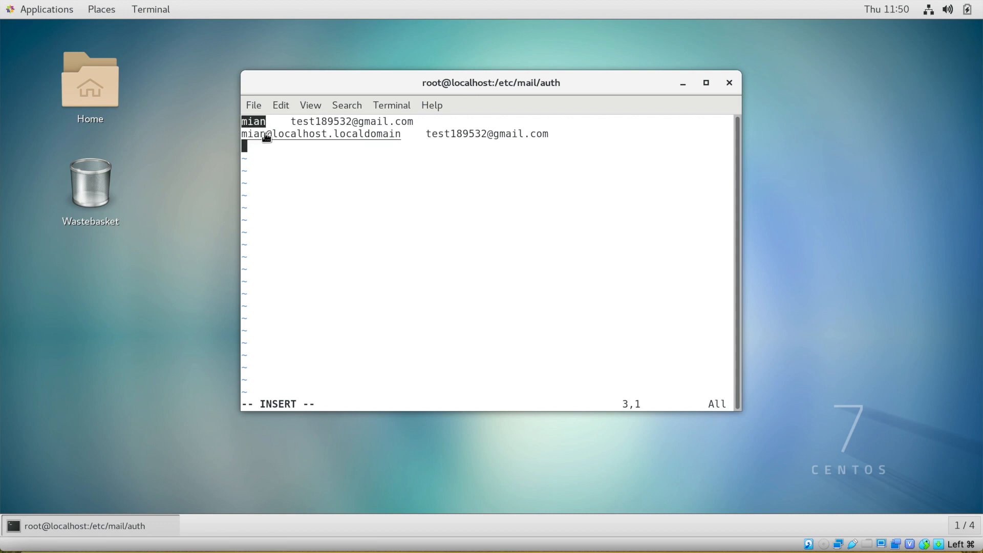
mouse_move(424, 121)
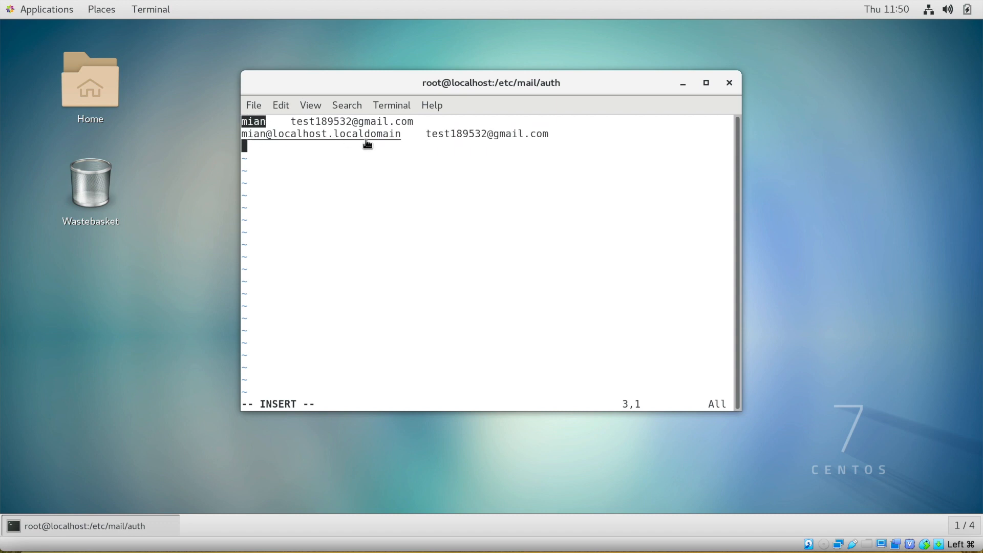
mouse_move(305, 121)
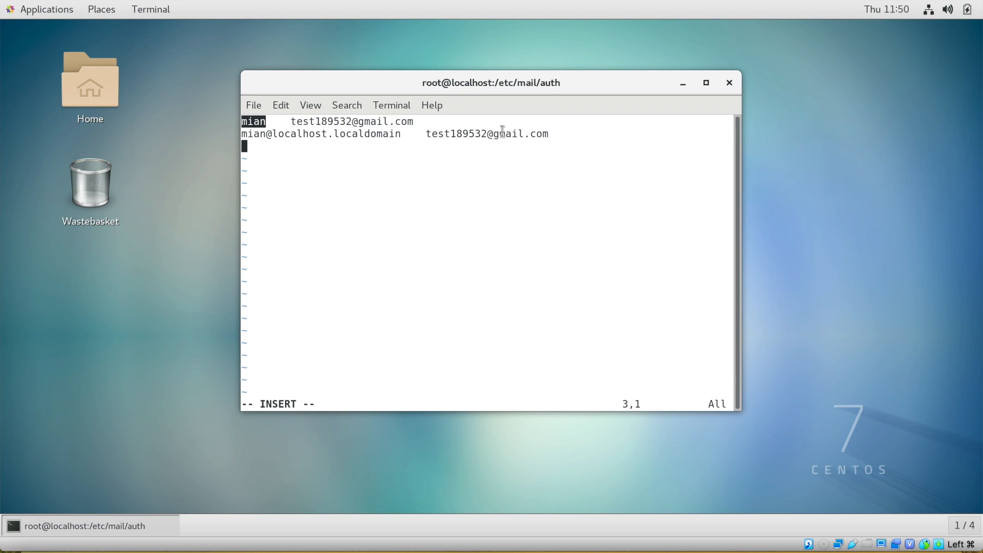
mouse_move(361, 137)
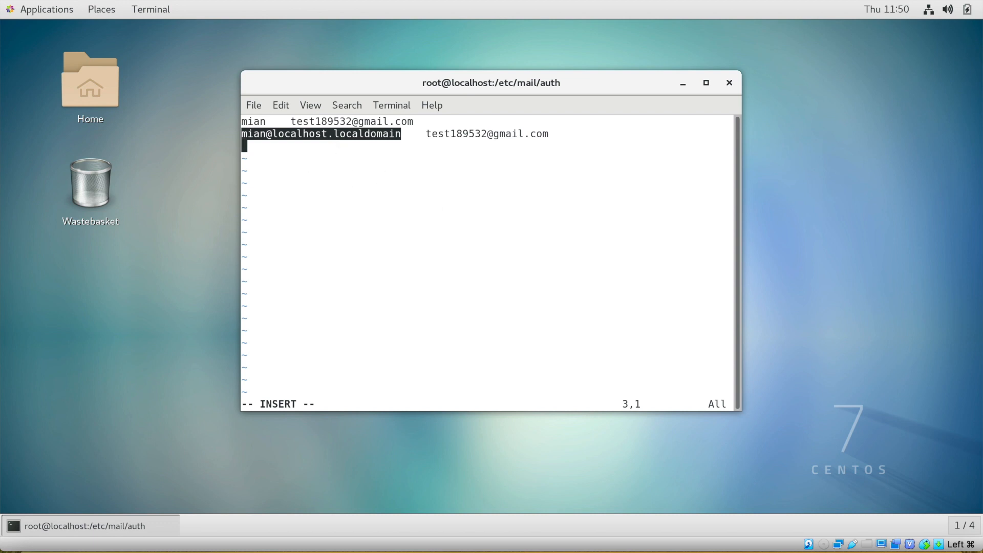
text(:w)
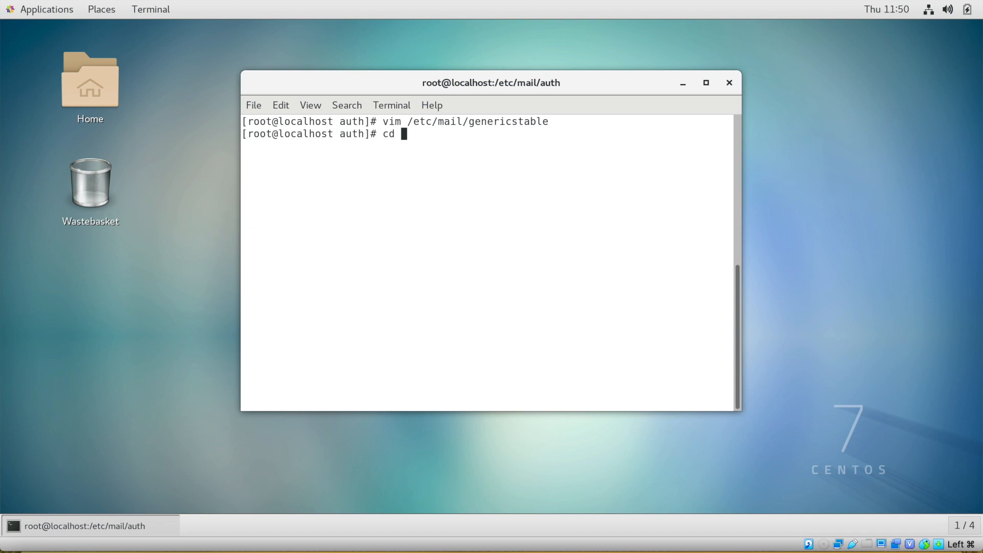
Change into /etc/mail, list its files and select the sendmail.cf name.
text(/etc/mail)
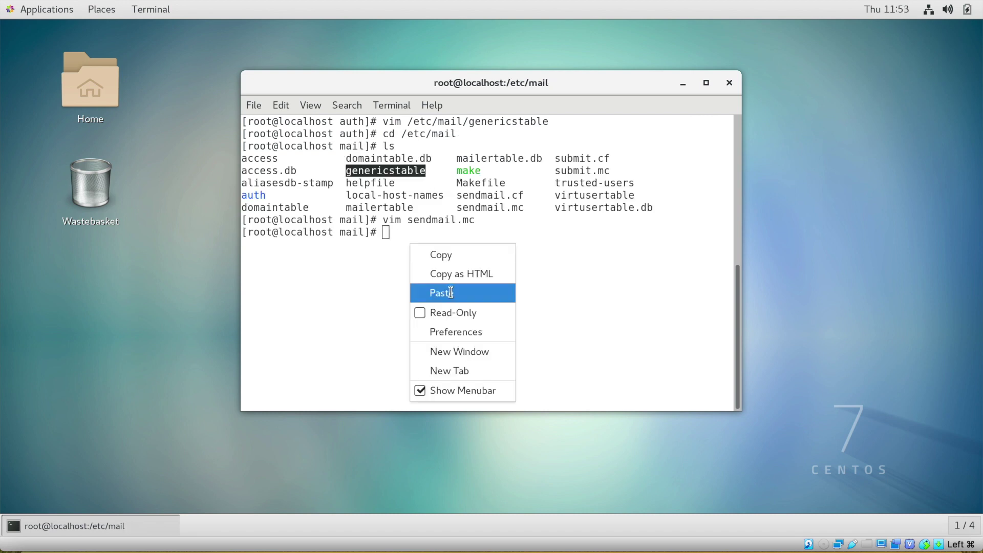
click(441, 291)
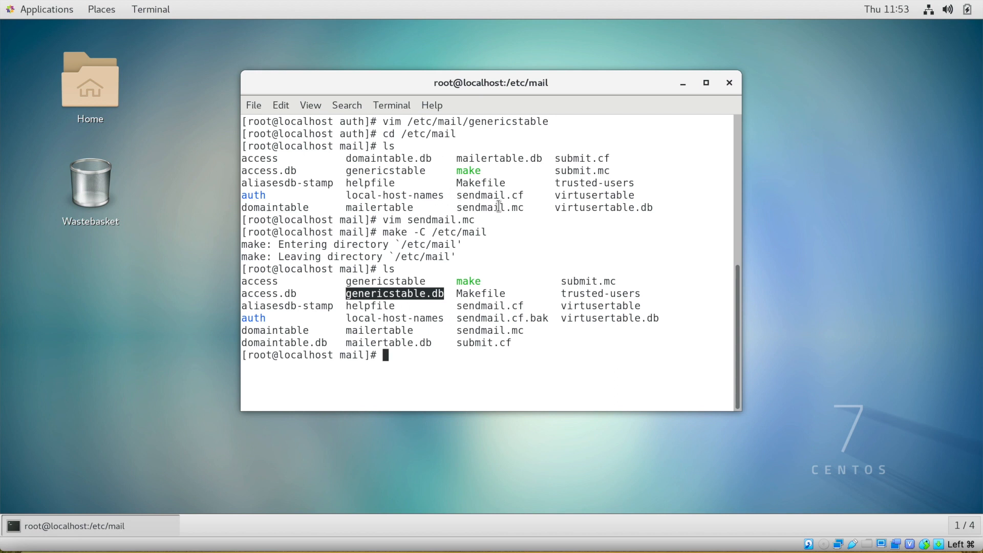
double_click(490, 194)
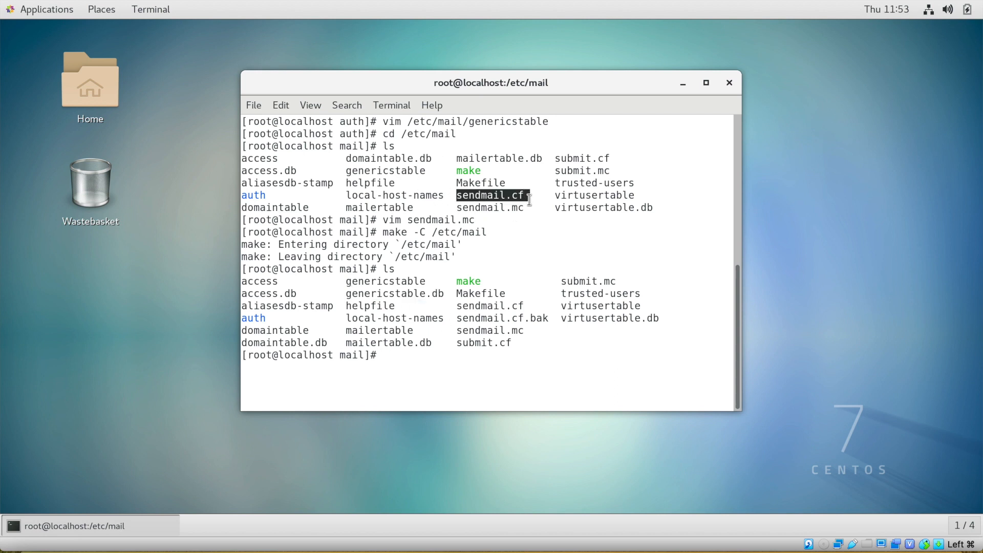
mouse_move(457, 308)
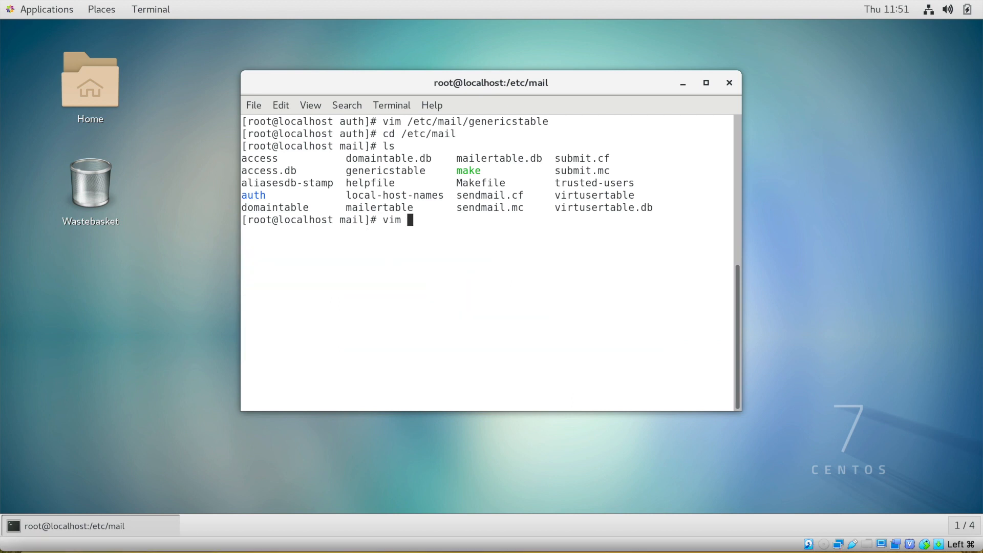
Edit sendmail.mc in vim, moving to the end to add the Gmail smart-host lines.
text(sendmail.)
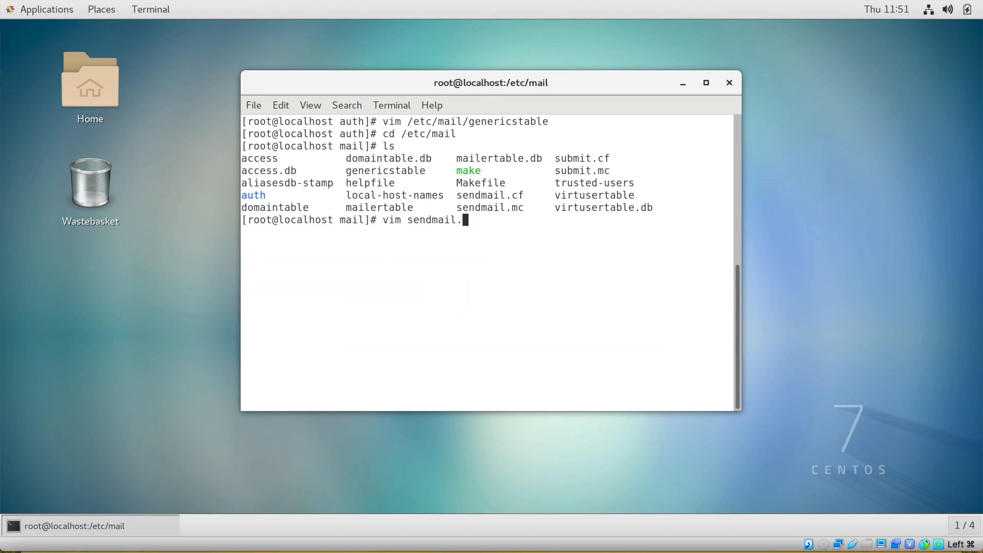
key(Return)
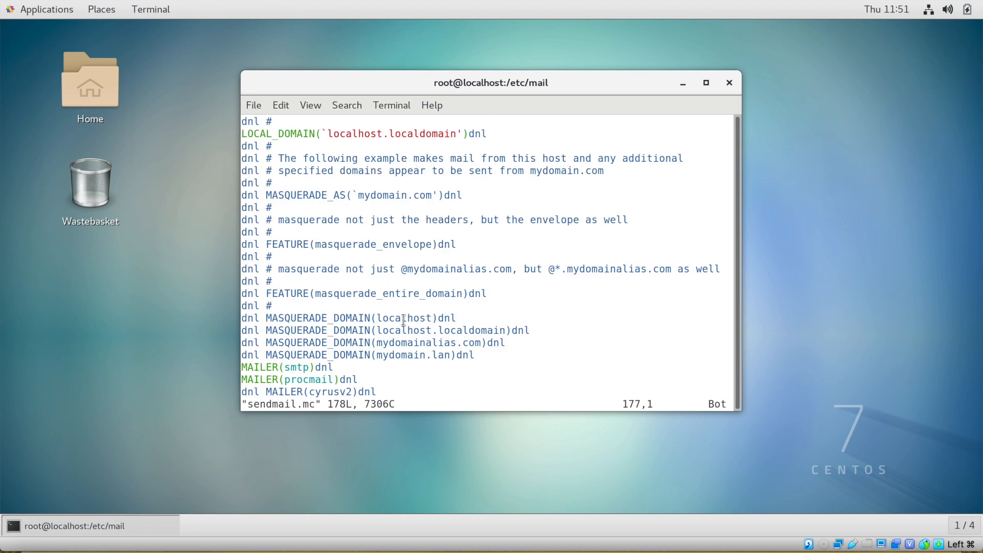
key(Down)
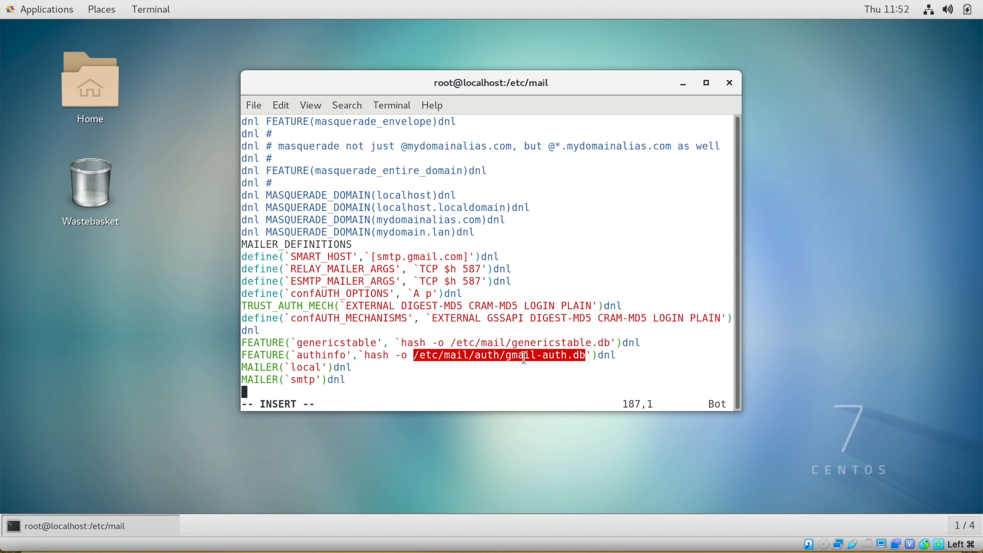
mouse_move(437, 383)
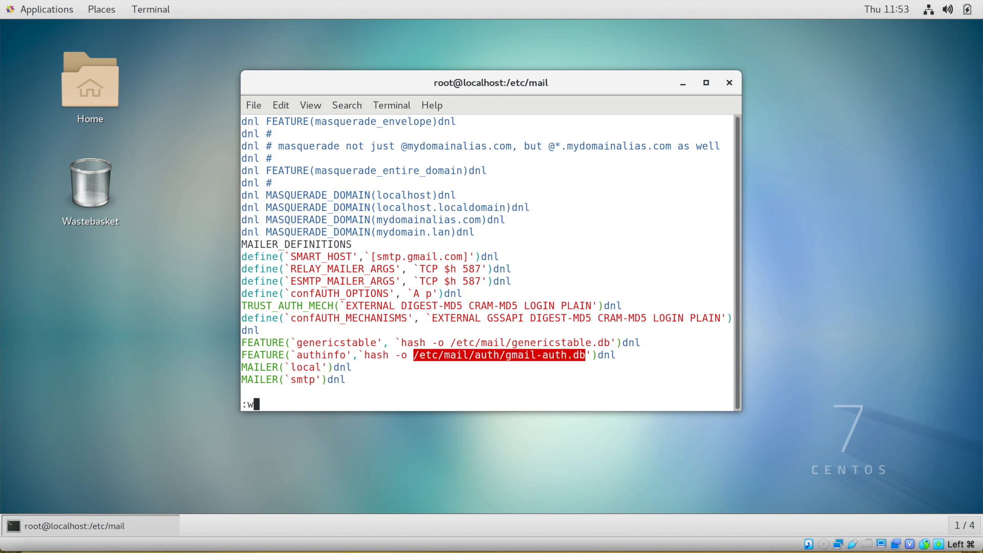
Save sendmail.mc, restart the sendmail service and begin enabling it.
key(Return)
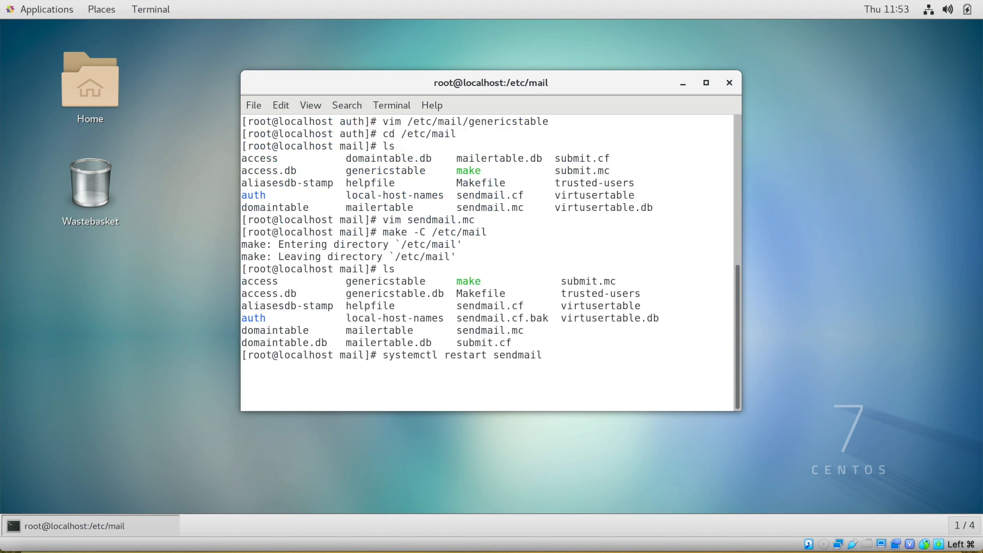
key(Return)
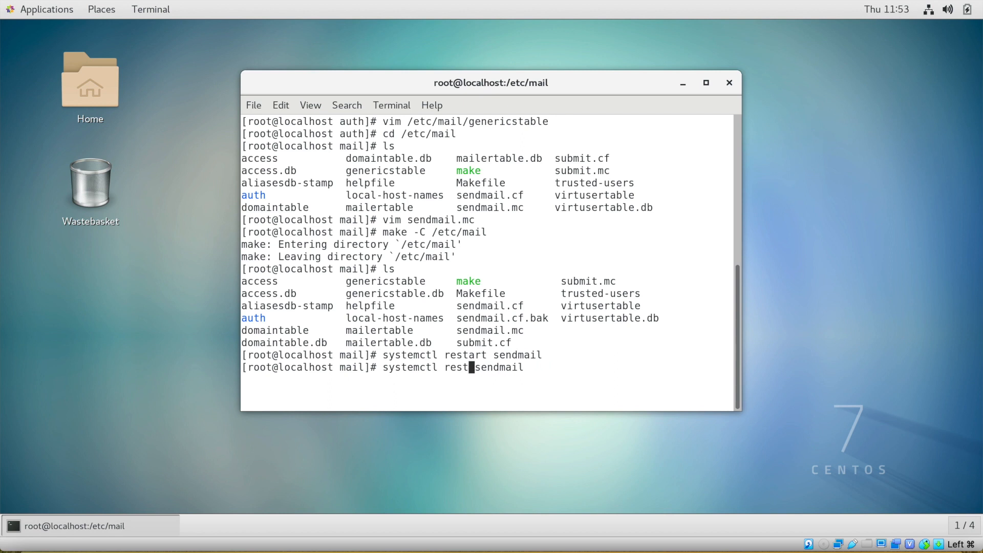
text(enab)
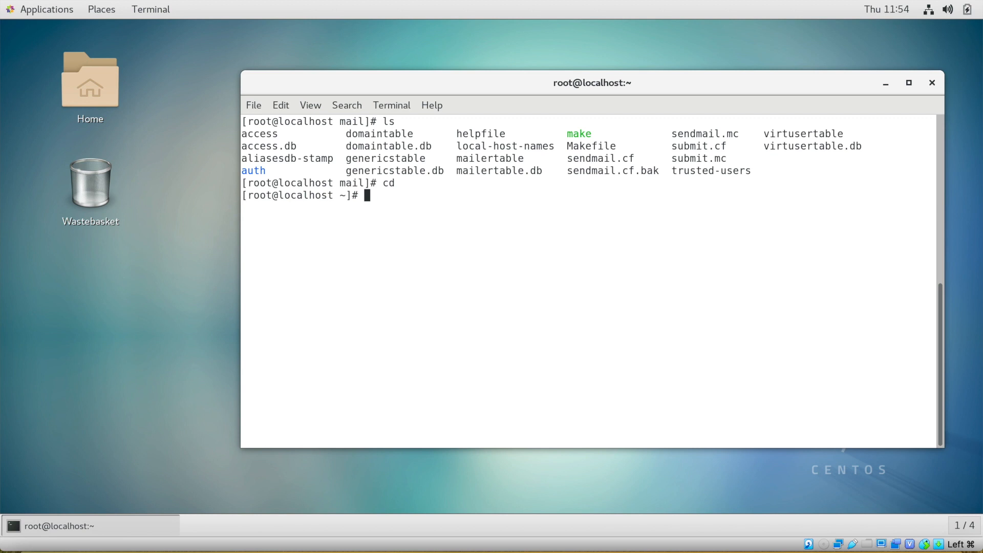
View test.sh in vim and copy the Gmail TO address from the script.
text(vim test.sh)
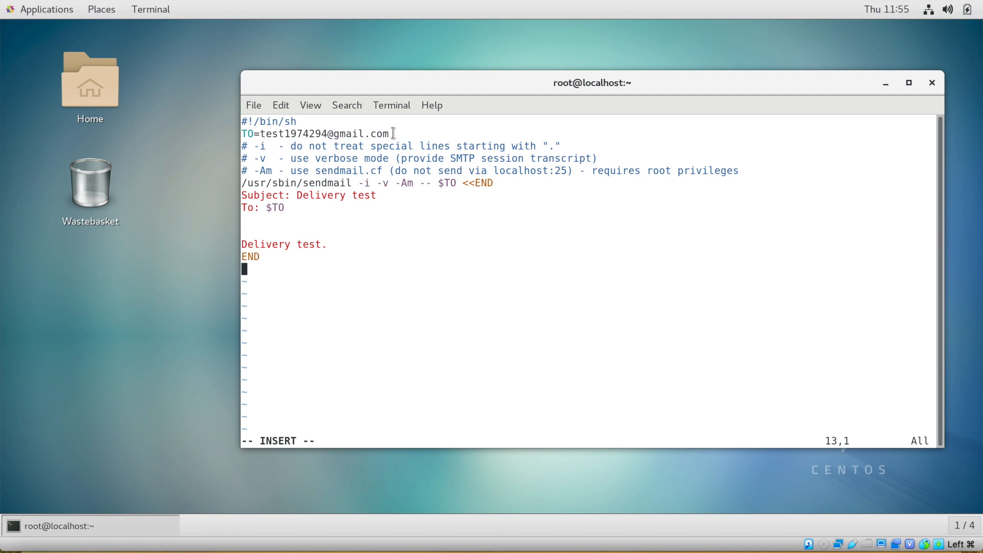
double_click(322, 134)
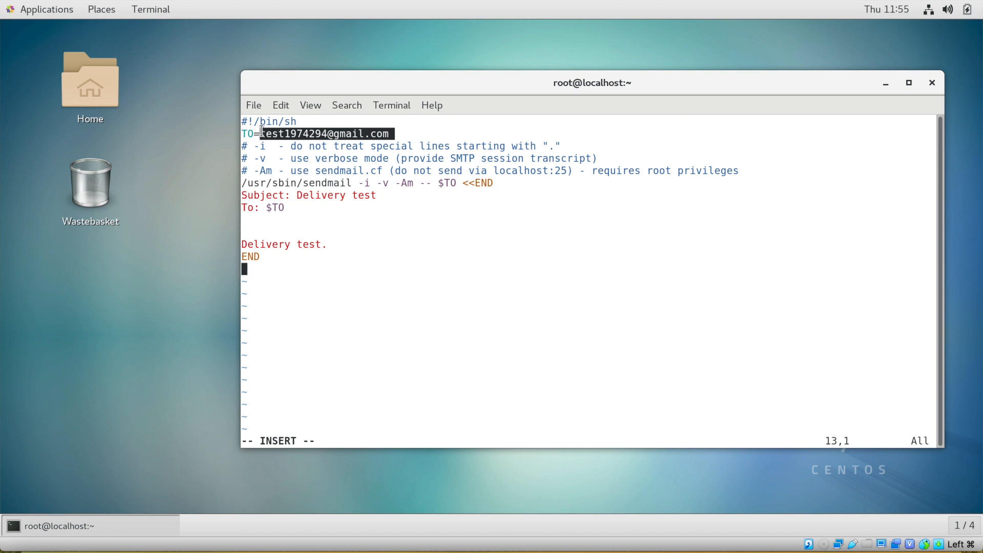
right_click(326, 135)
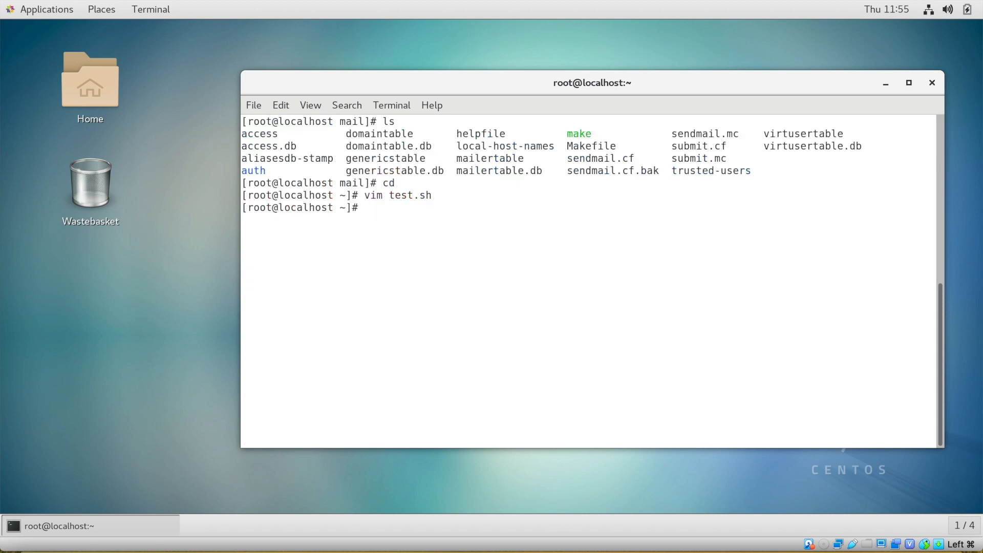
Run sh test.sh and highlight the 'Sent (OK)' line in the verbose SMTP output.
text(sh)
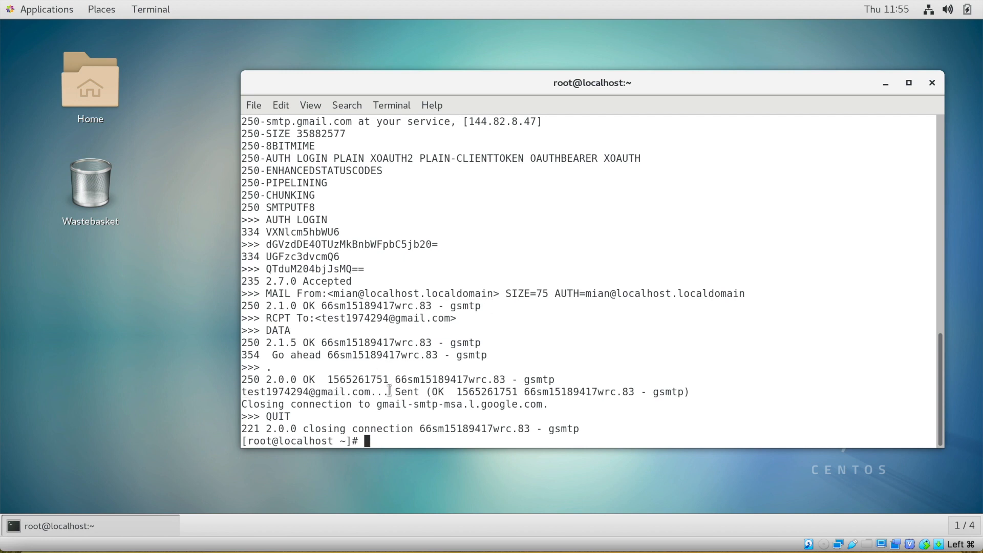
double_click(315, 391)
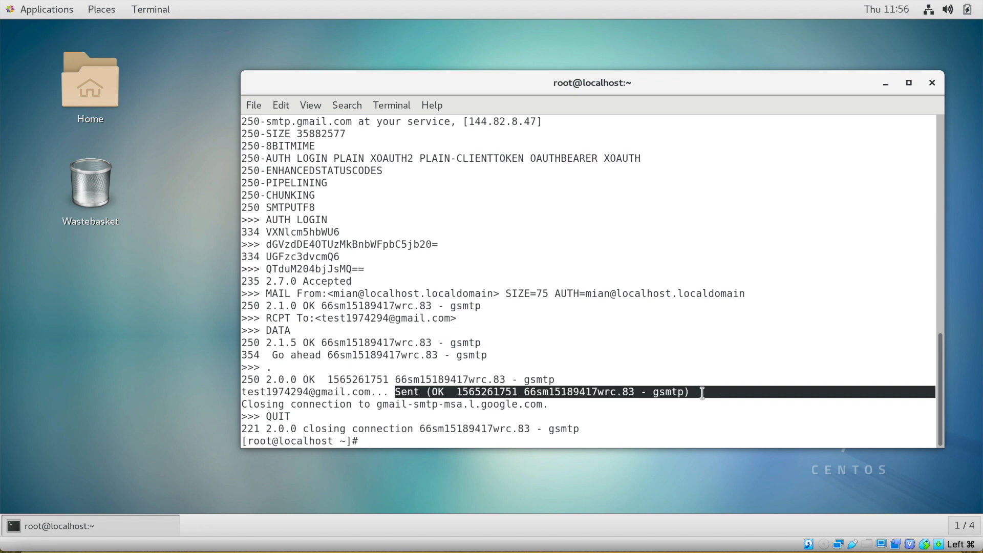
mouse_move(414, 295)
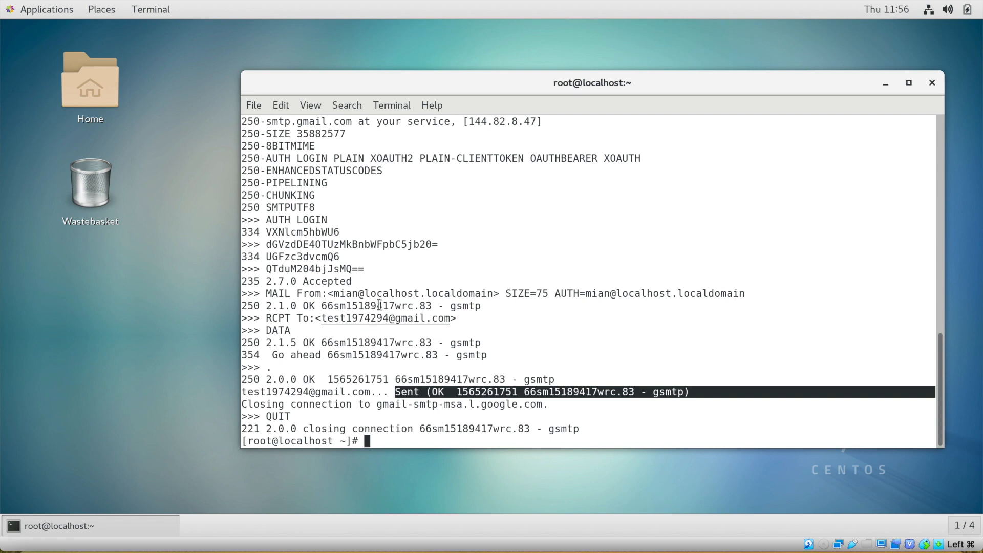
mouse_move(535, 293)
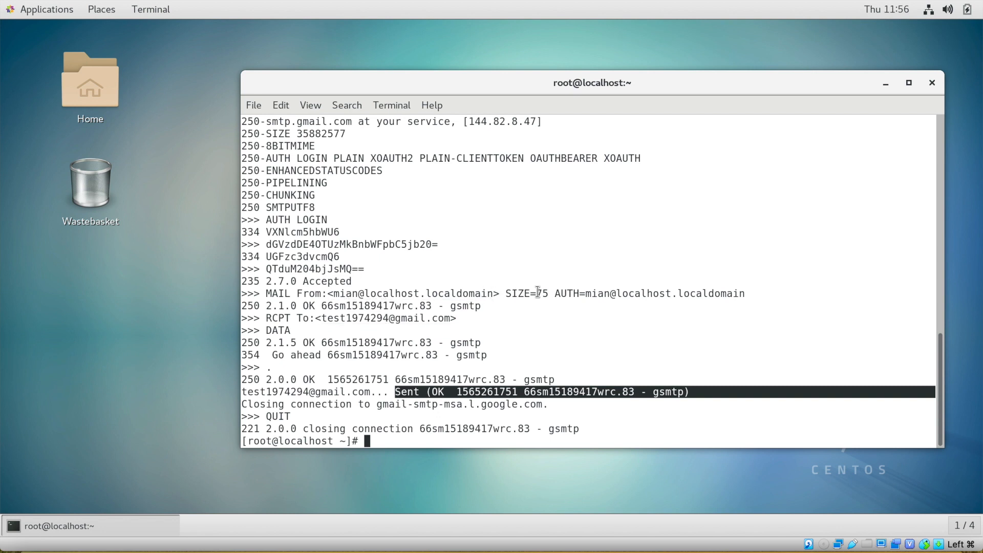
mouse_move(493, 295)
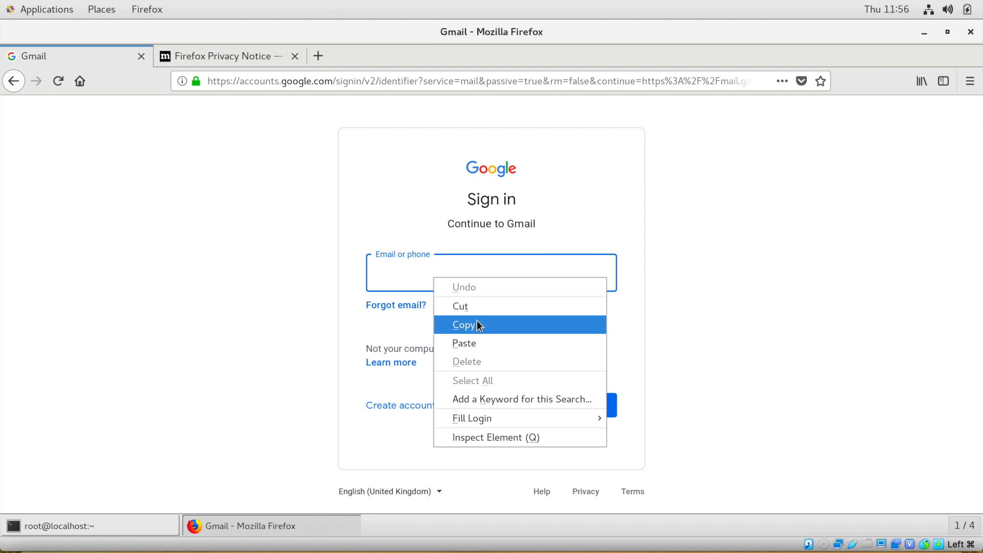
Sign in to Google with the pasted Gmail address and password, declining to save credentials.
click(464, 343)
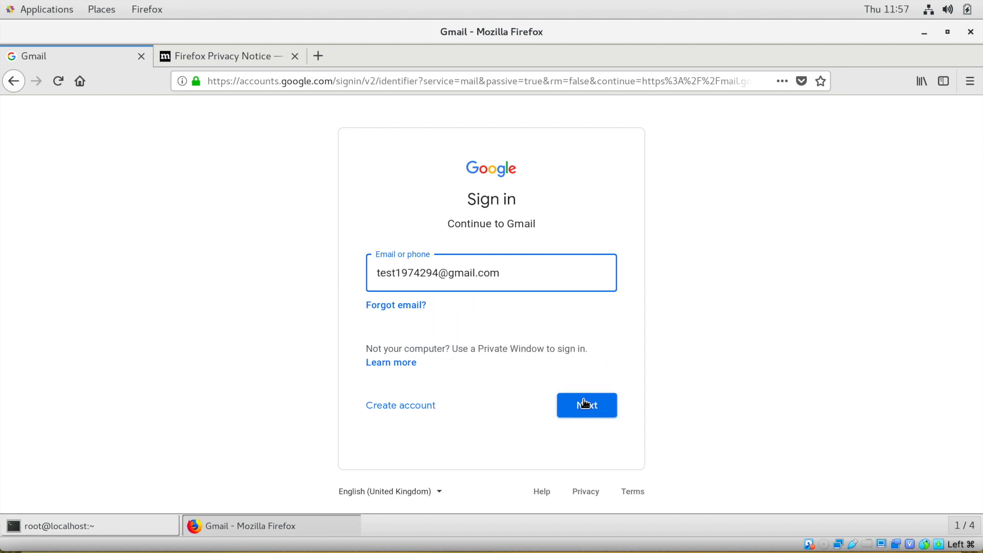
click(586, 406)
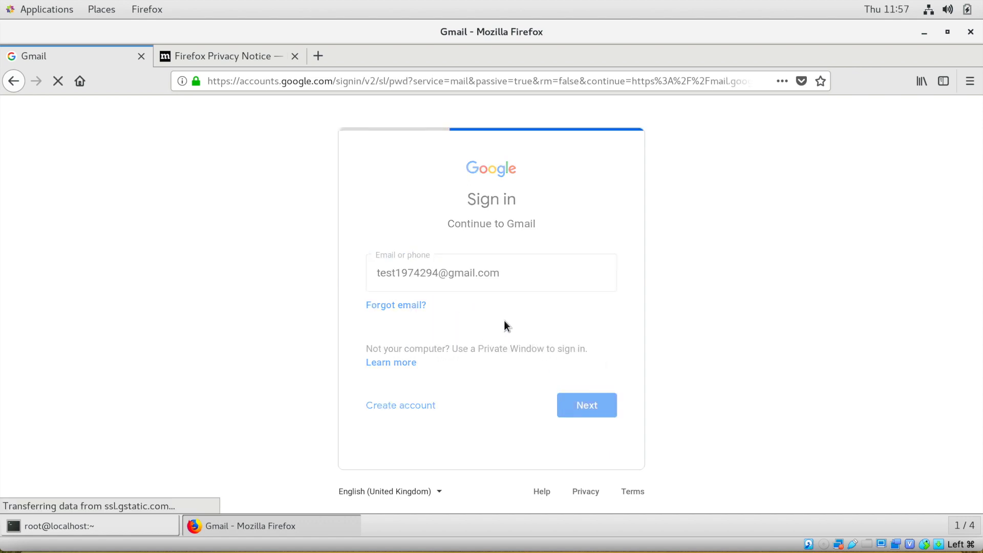
click(585, 404)
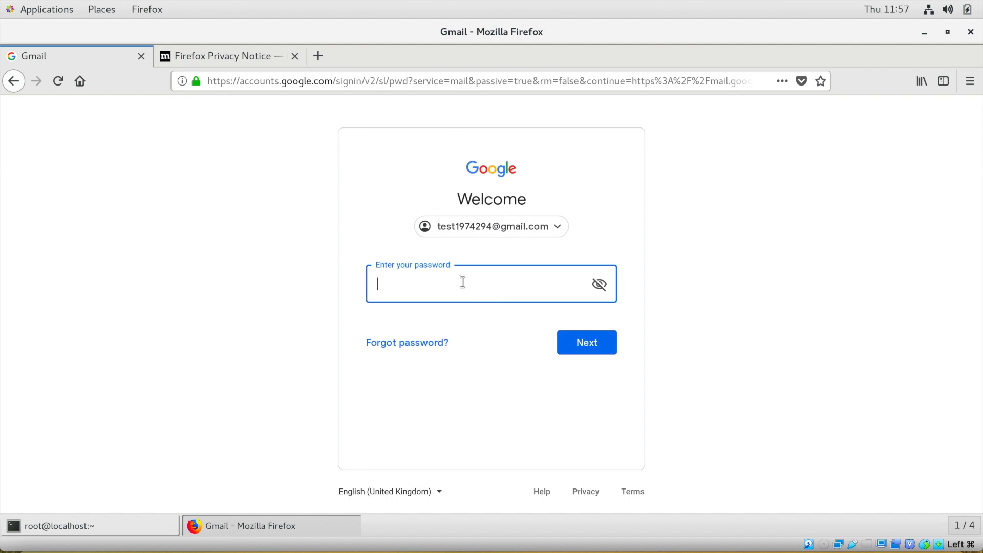
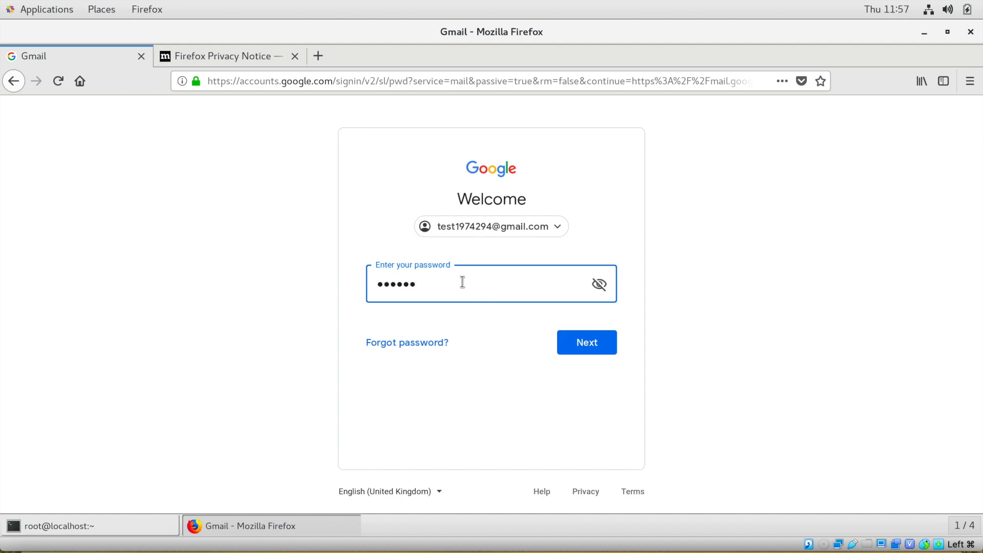
click(586, 342)
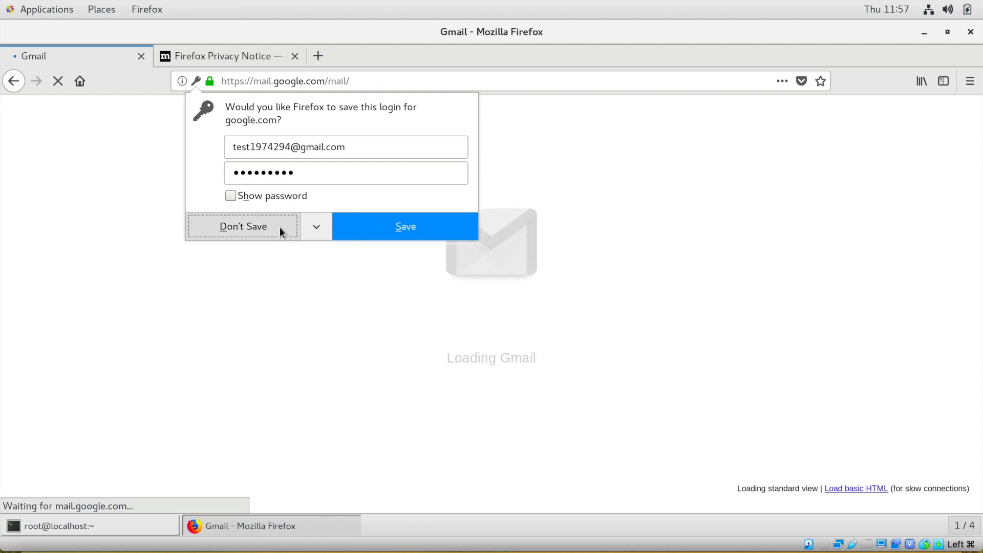
click(244, 226)
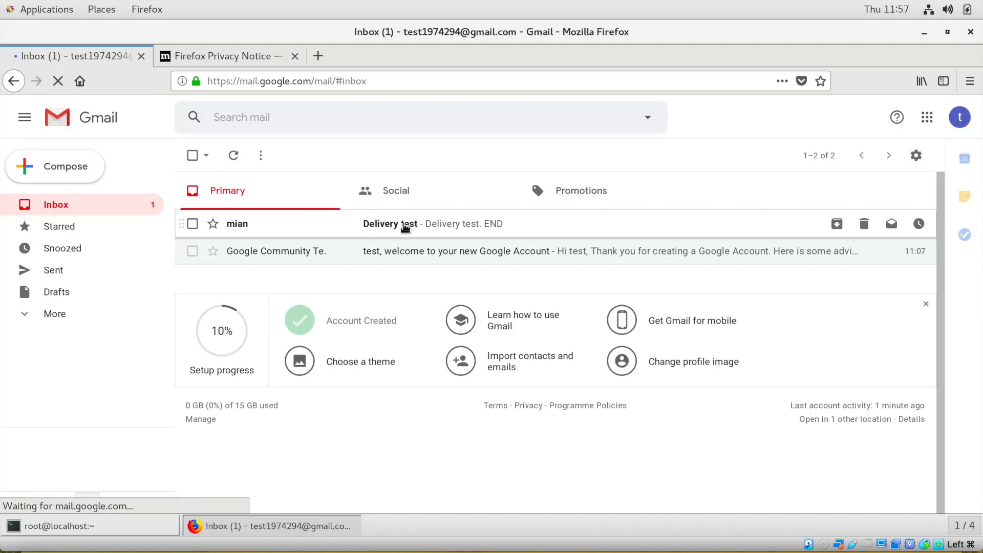
Open the Delivery test message and highlight its sender and recipient addresses in the details.
click(390, 224)
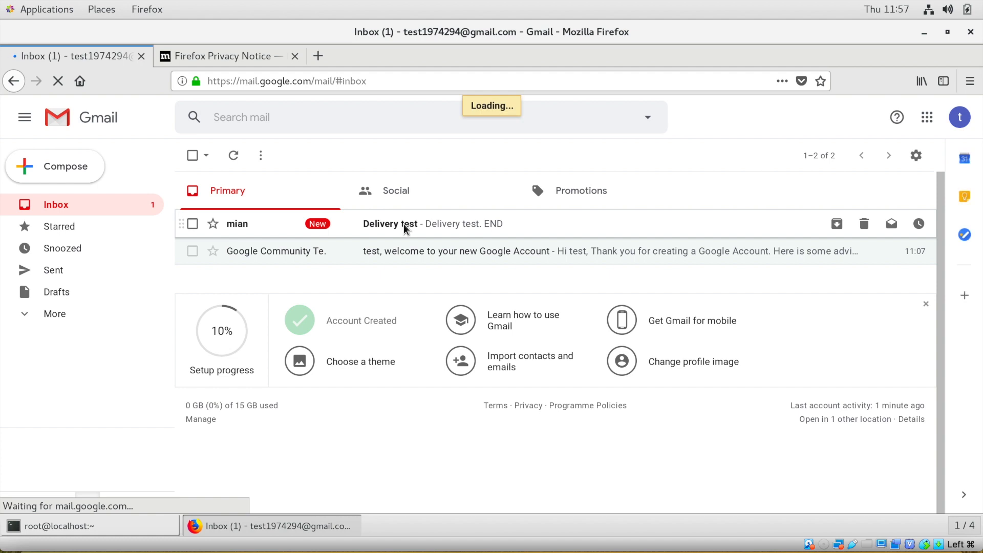
click(390, 225)
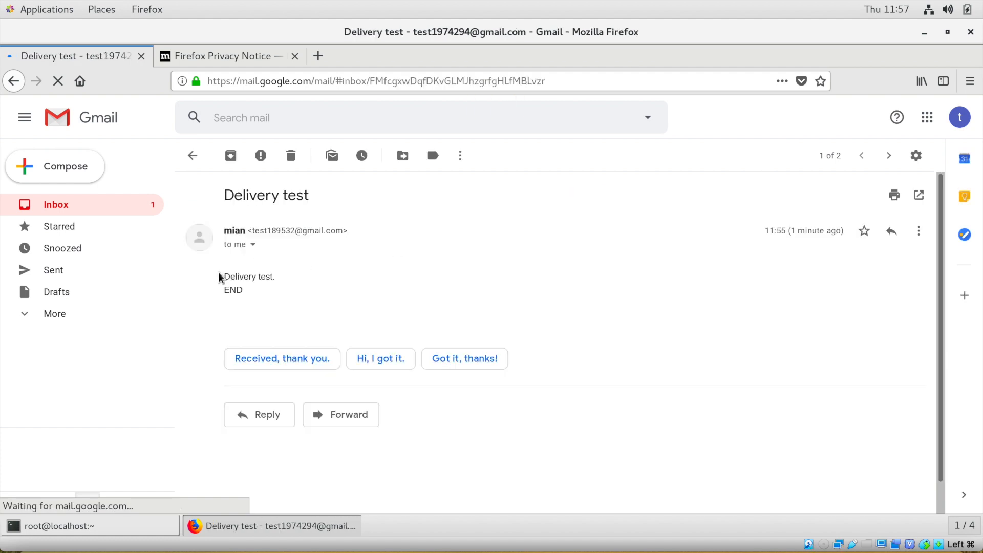
mouse_move(245, 231)
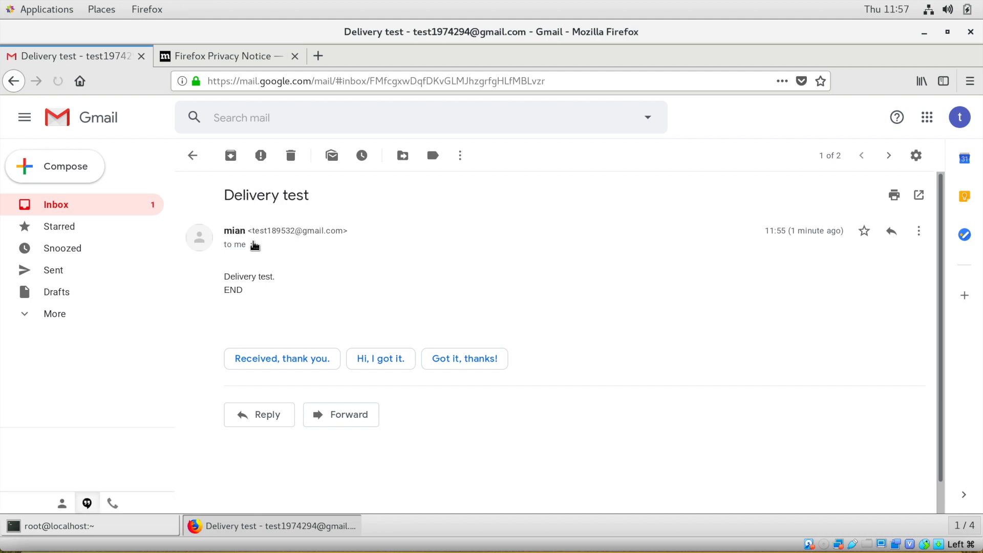
click(253, 244)
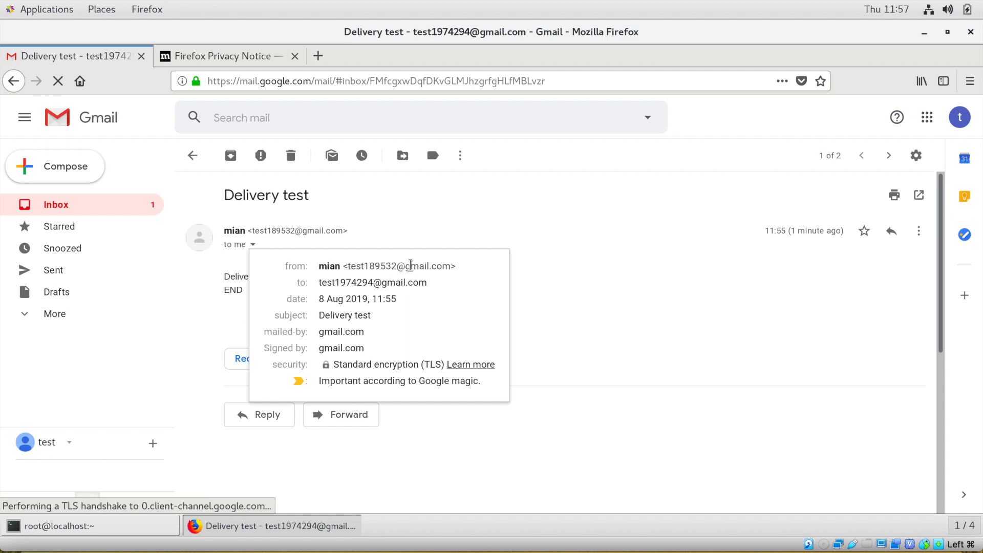
double_click(387, 267)
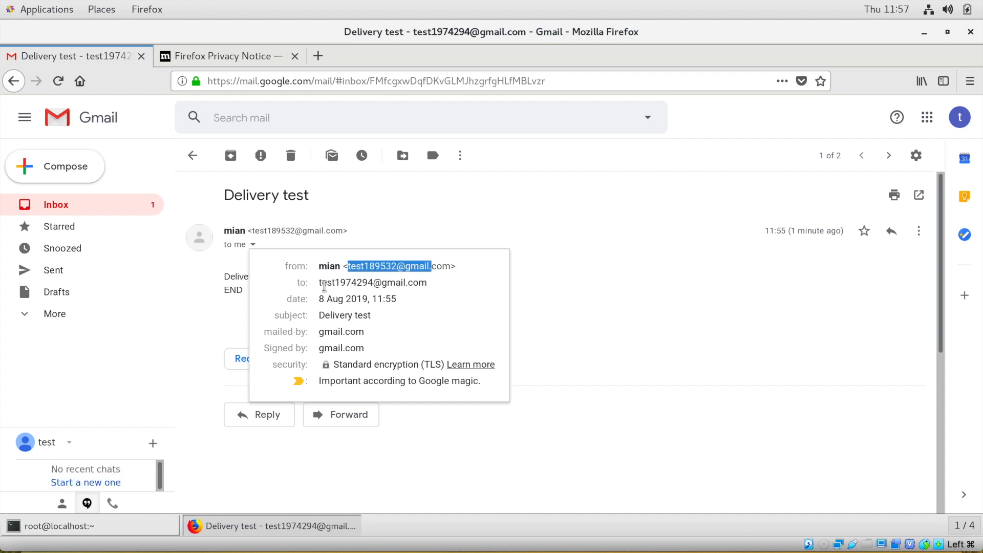
double_click(342, 282)
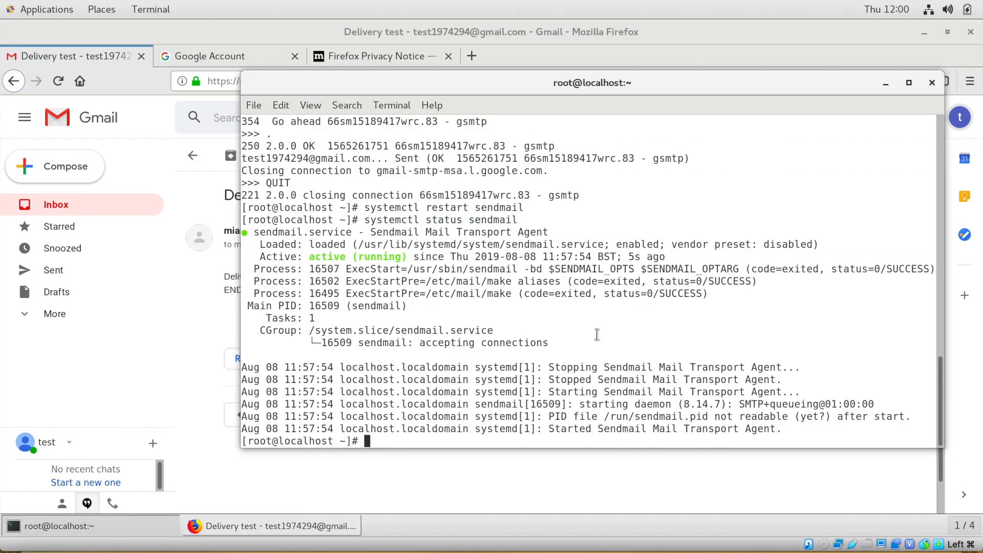
mouse_move(533, 303)
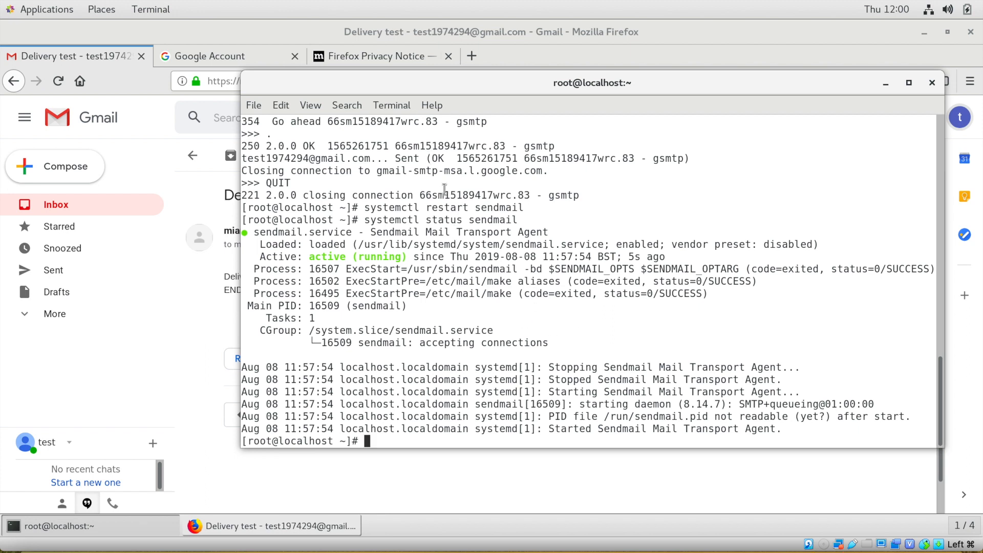
mouse_move(492, 319)
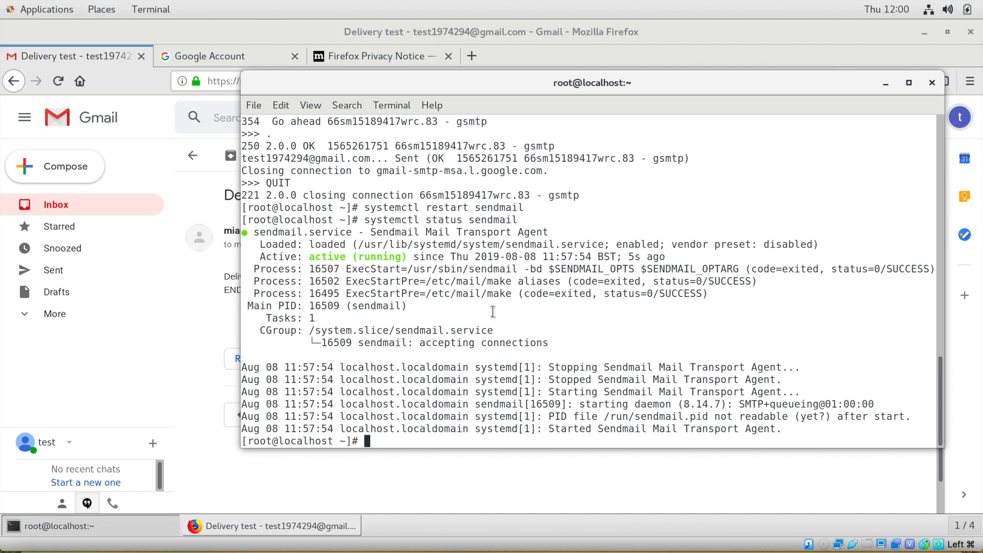
List the current directory and change into /etc/mail/auth.
text(ls)
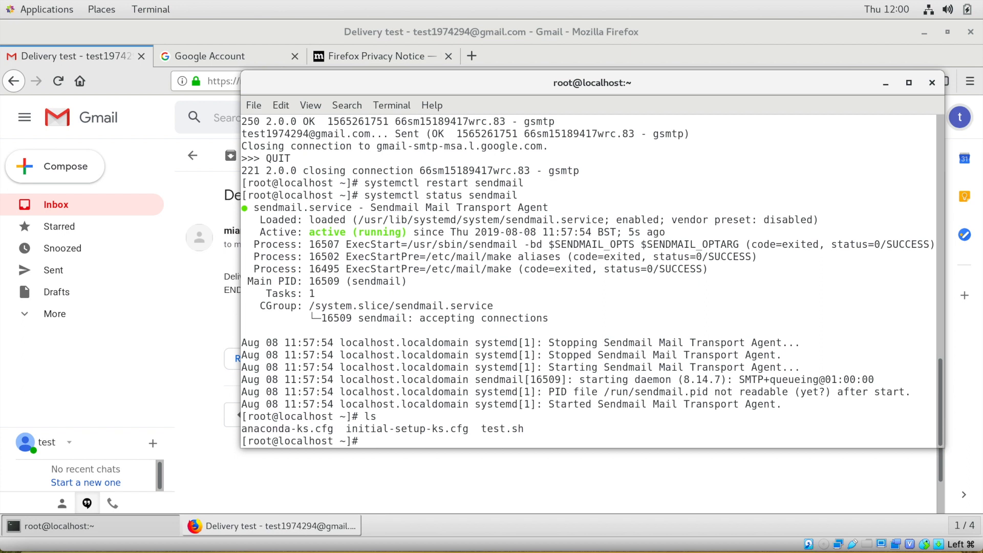
text(cd /mail)
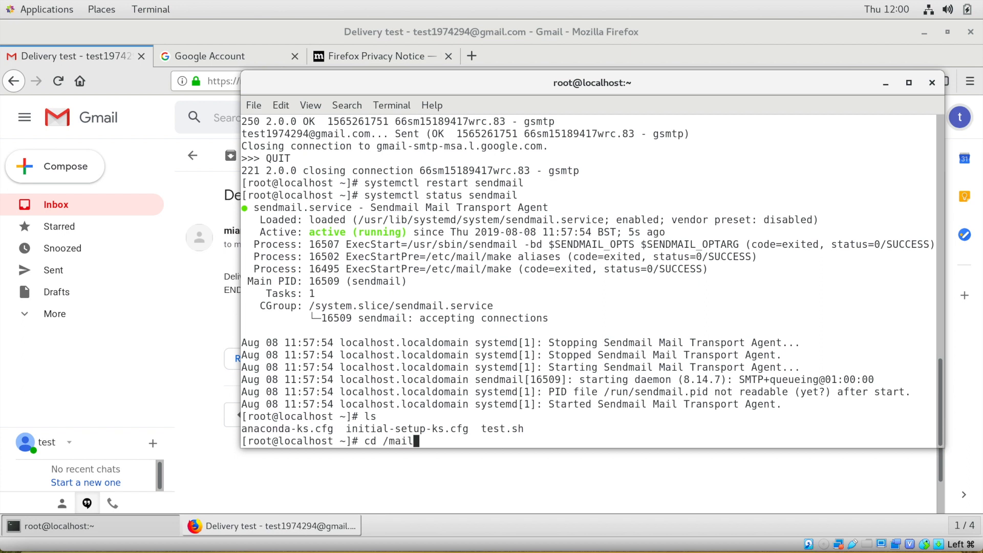
text(/au)
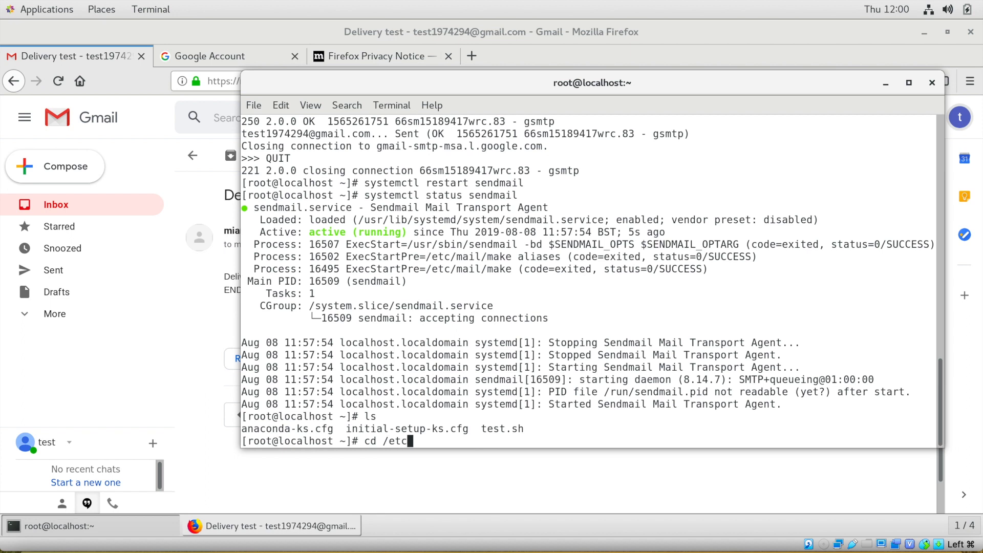
text(/mail/auth/)
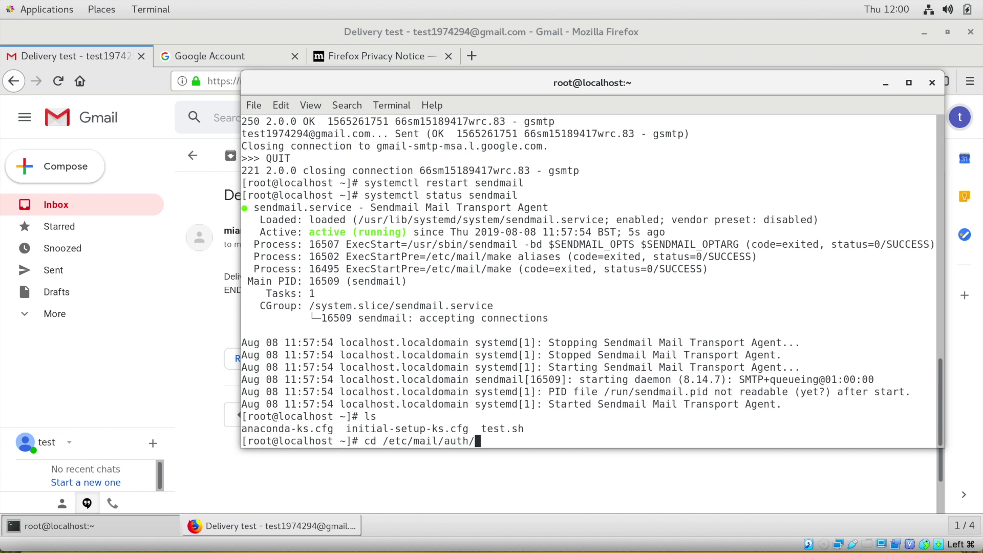
key(Return)
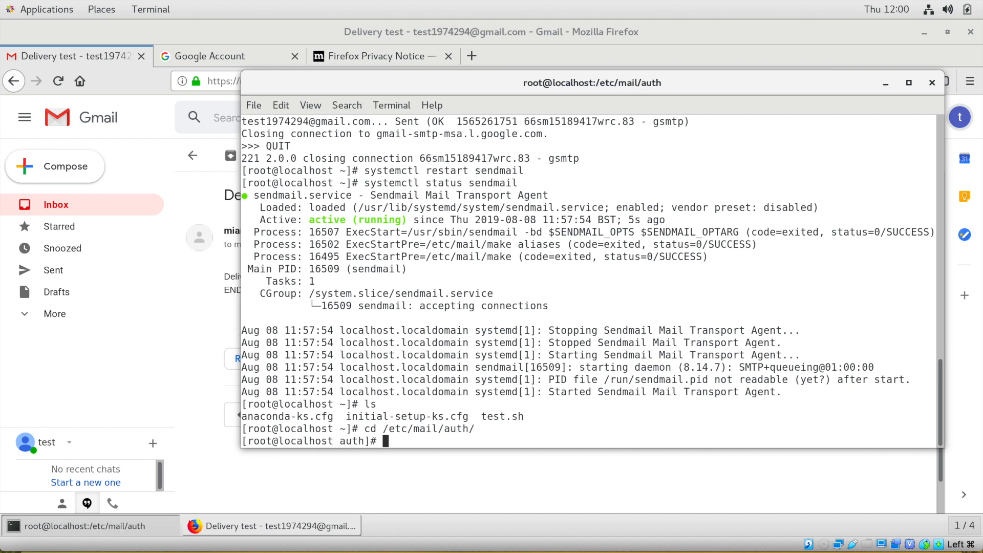
Print gmail-auth with cat and select the password in its AuthInfo line.
text(cat au)
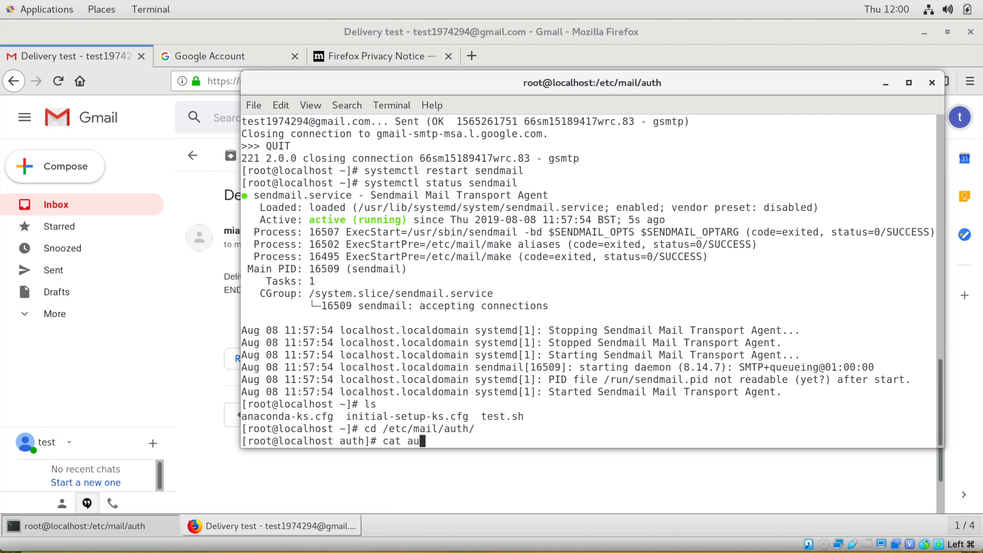
text(gmail-auth)
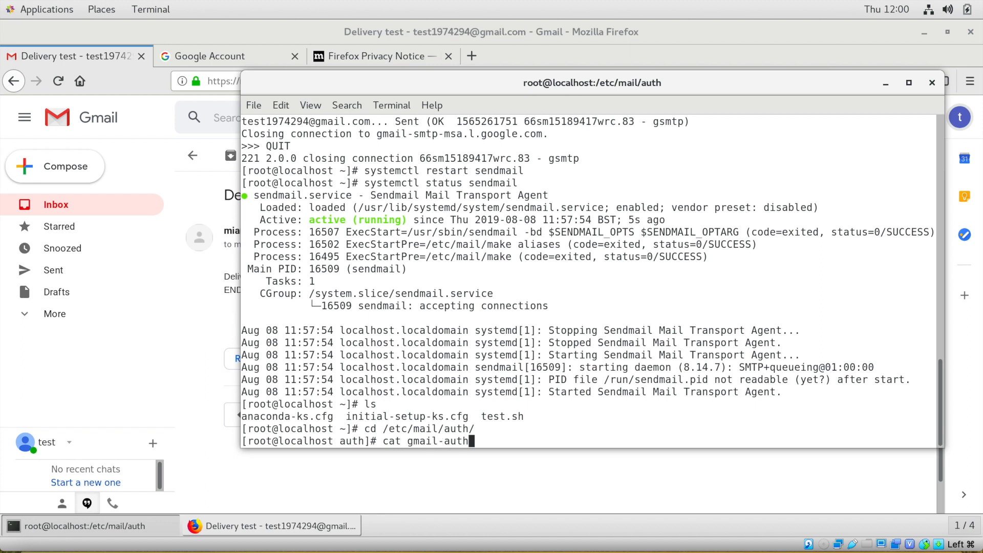
key(Return)
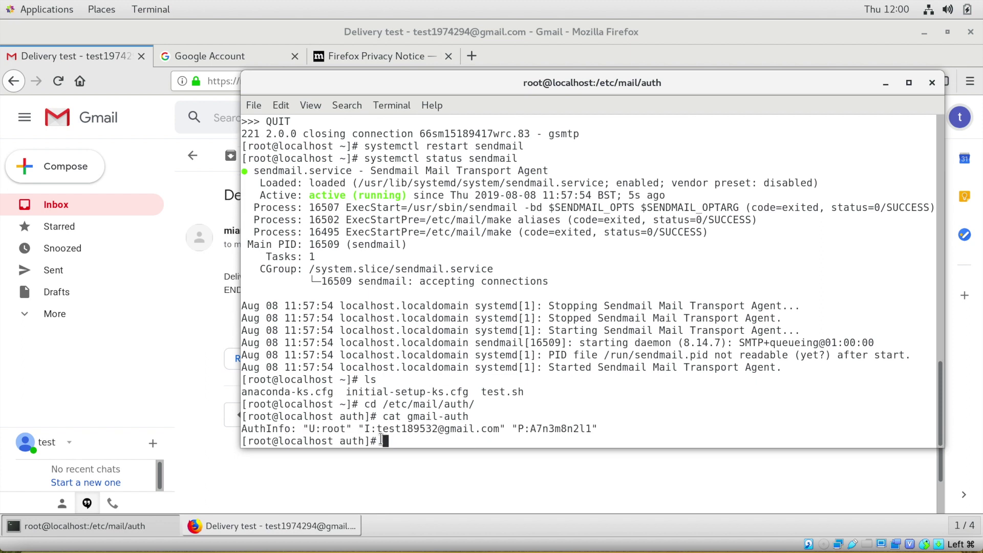
double_click(404, 428)
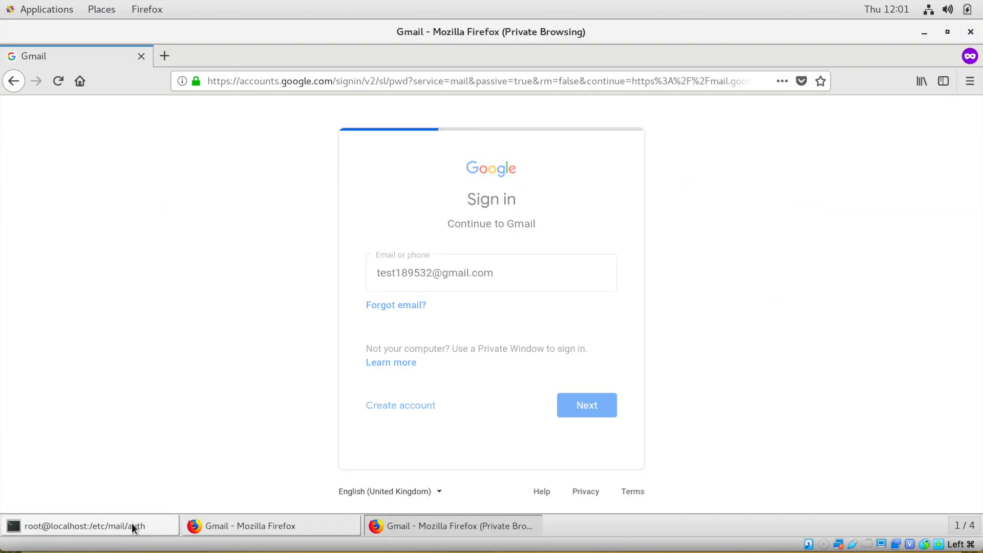
Copy the password from the terminal and submit it to sign in to Gmail in the private window.
click(91, 525)
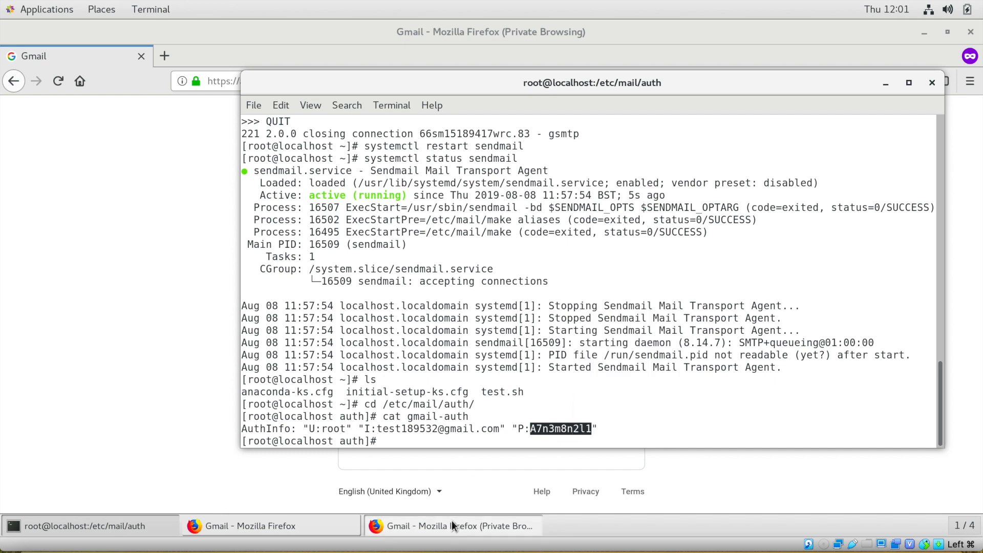
right_click(491, 282)
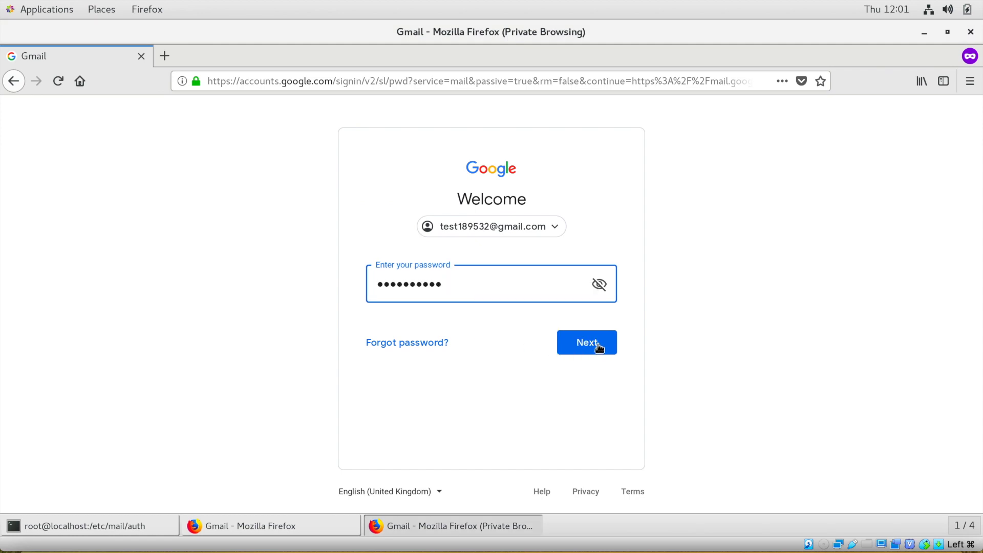
click(585, 342)
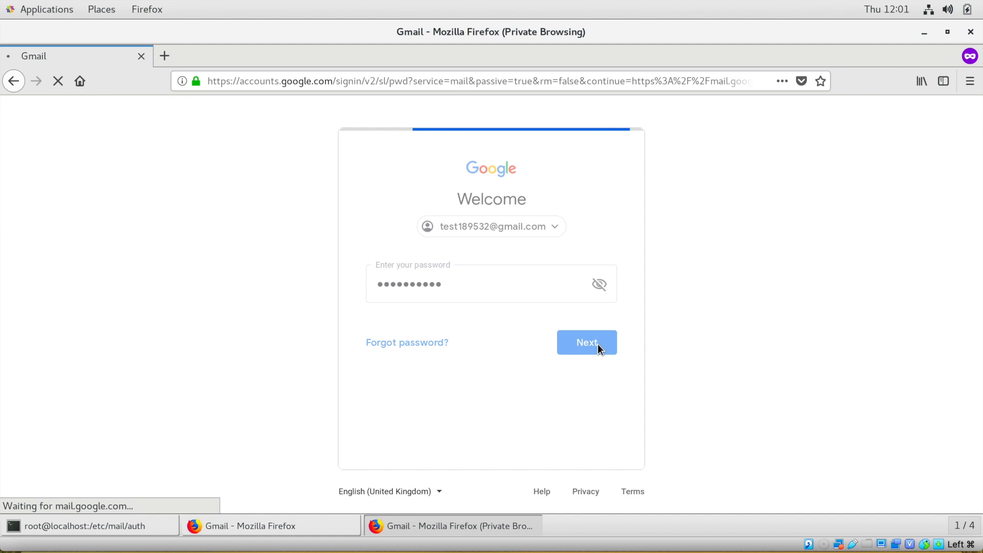
click(586, 342)
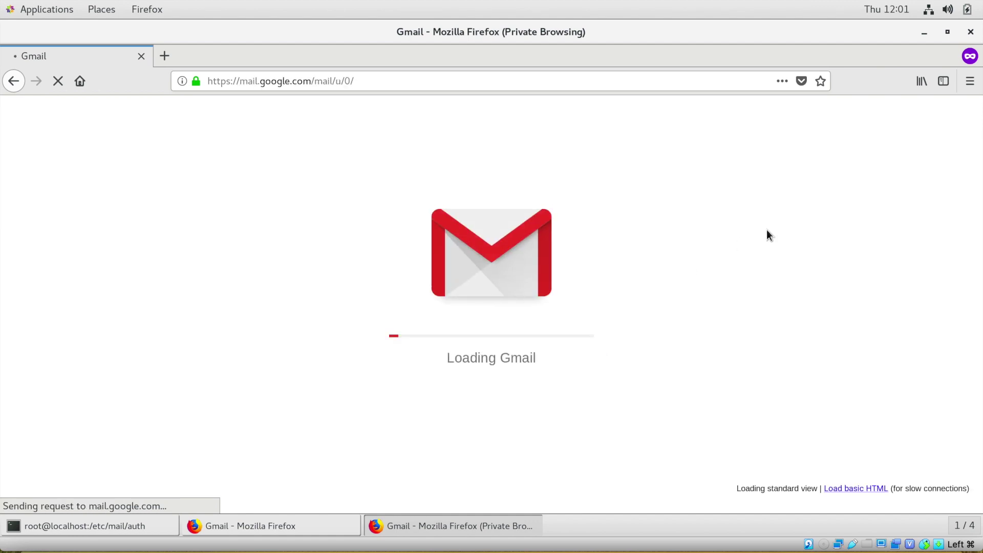
mouse_move(976, 121)
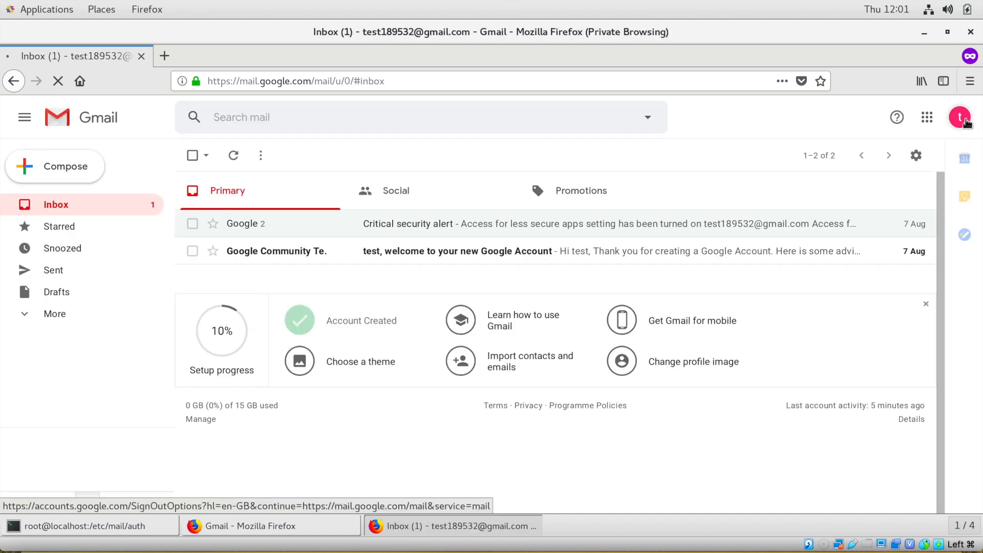
From the profile avatar menu, go to the Google Account settings page.
click(958, 117)
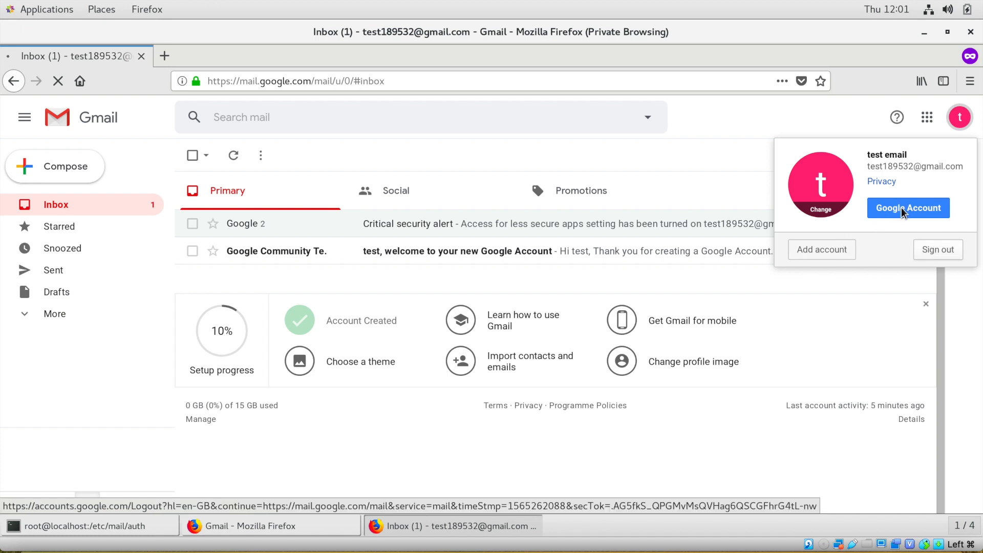
click(908, 208)
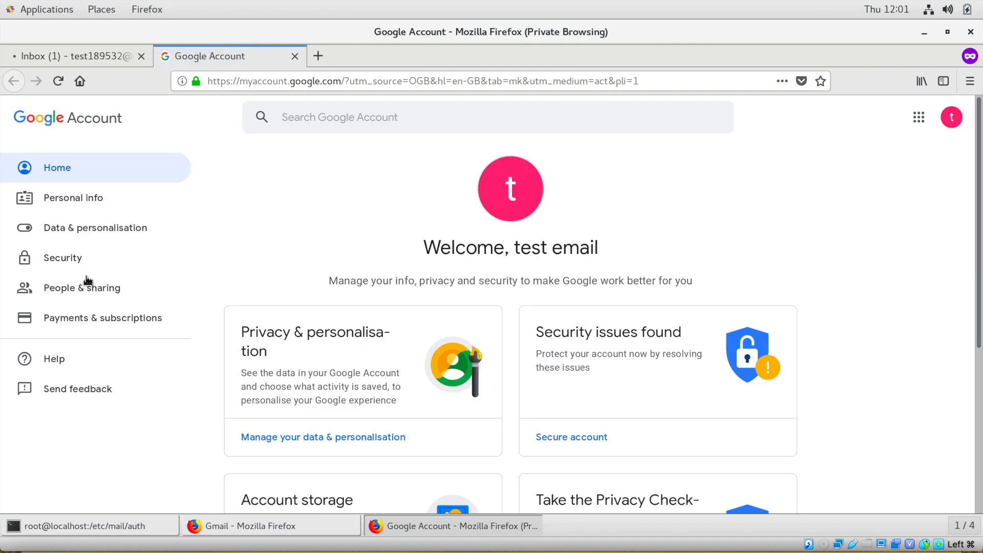
Go to Security, scroll to Less secure app access and highlight that it is On.
click(63, 257)
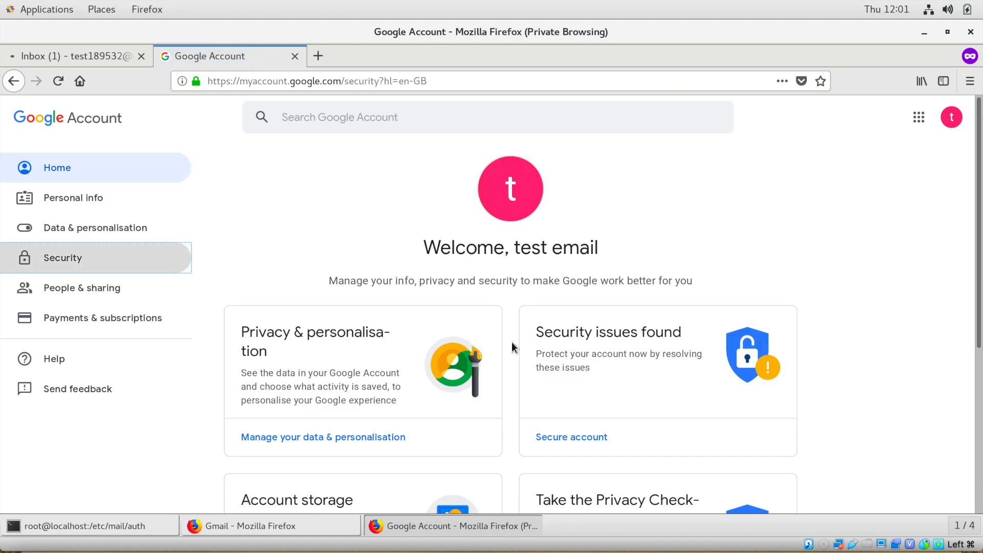
click(63, 257)
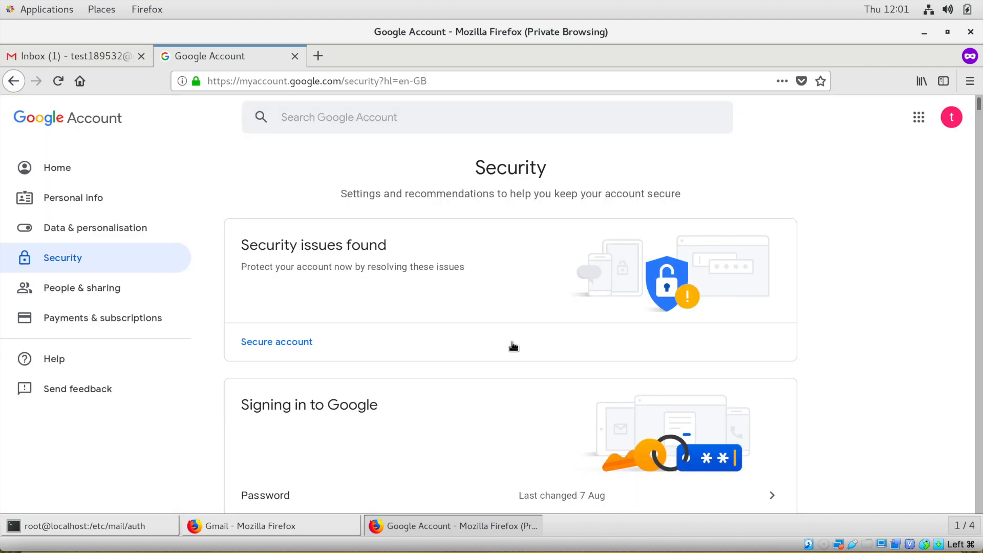
mouse_move(276, 342)
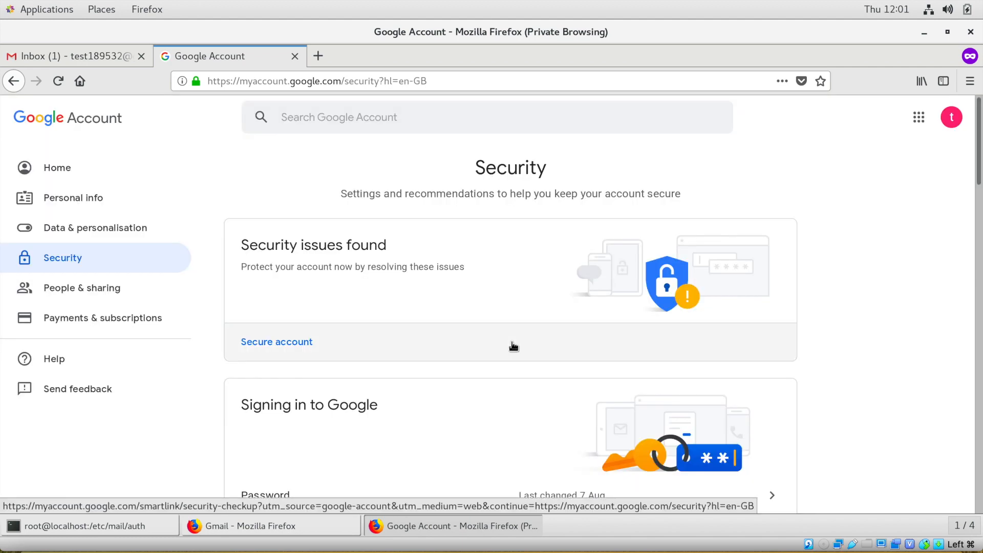
scroll(down, 3)
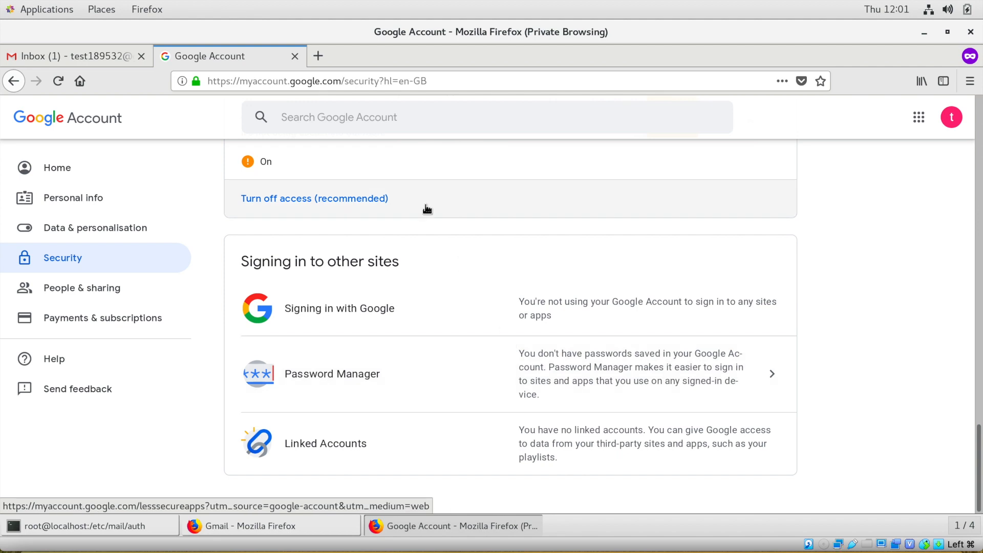
scroll(up, 3)
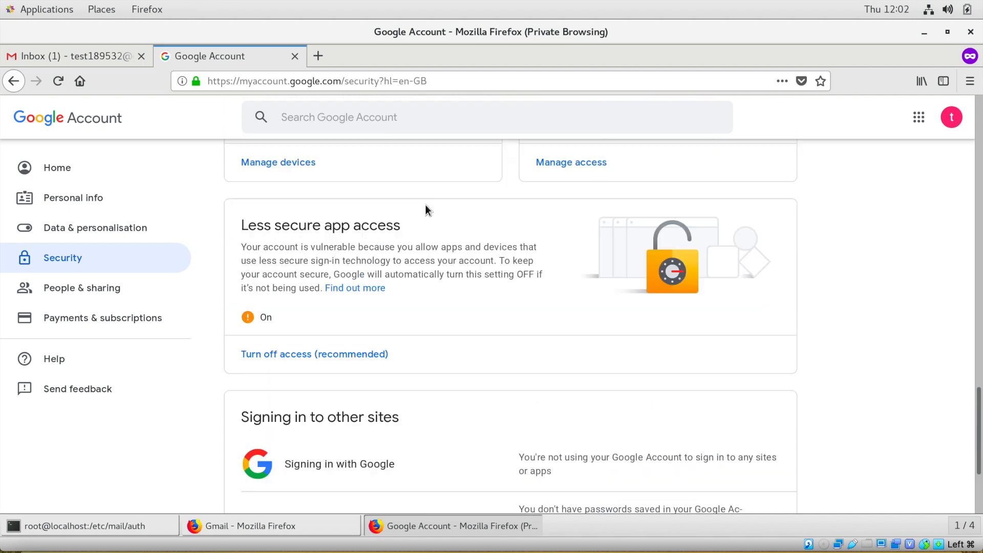
mouse_move(272, 316)
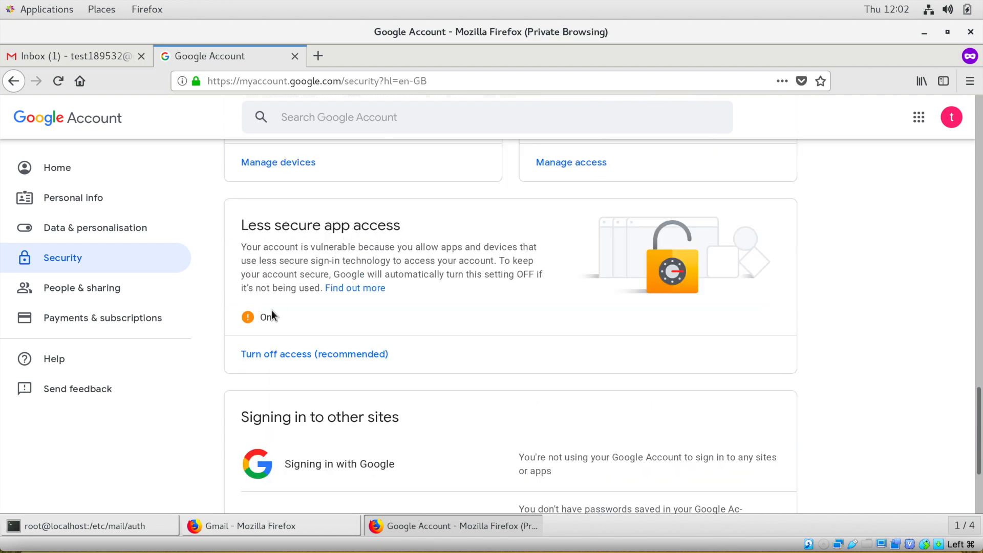
double_click(265, 316)
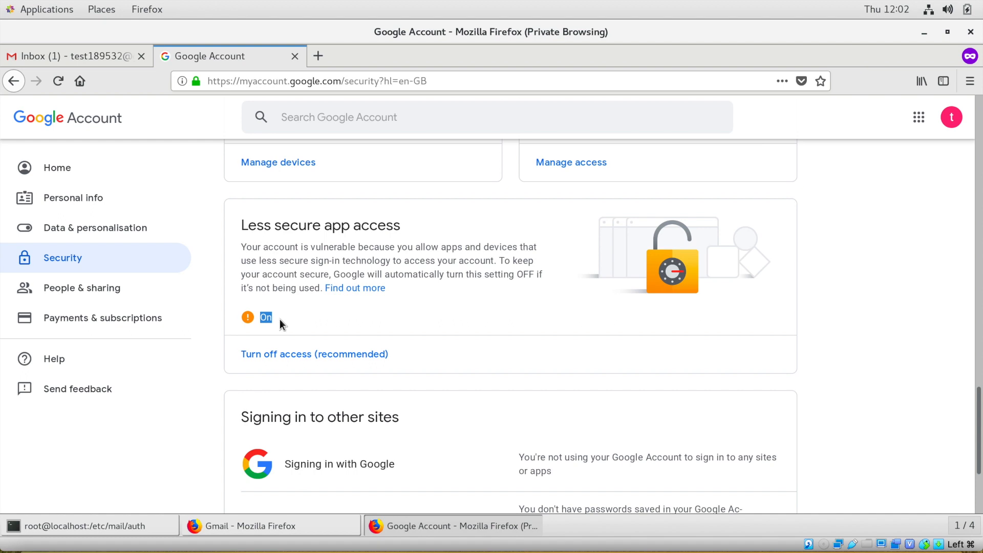
mouse_move(302, 329)
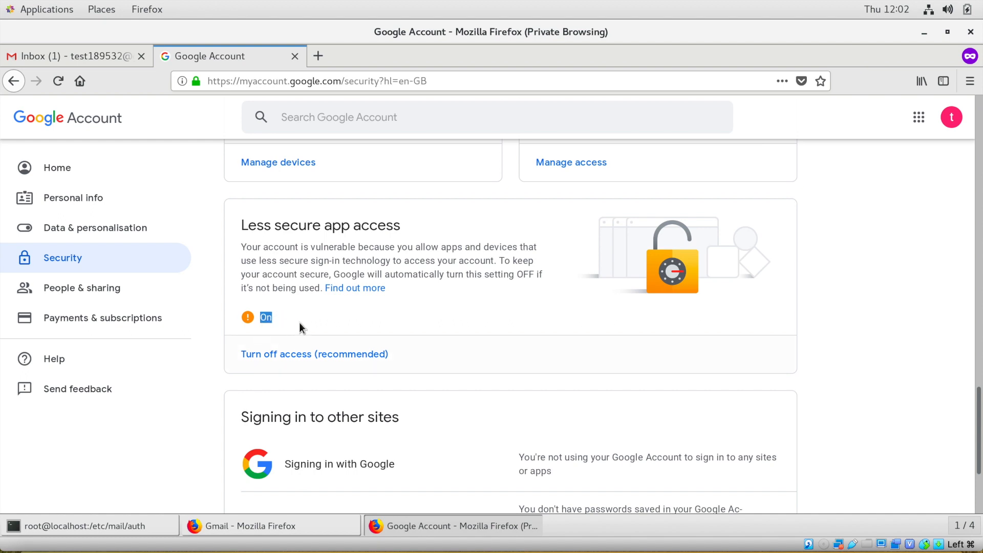
mouse_move(290, 358)
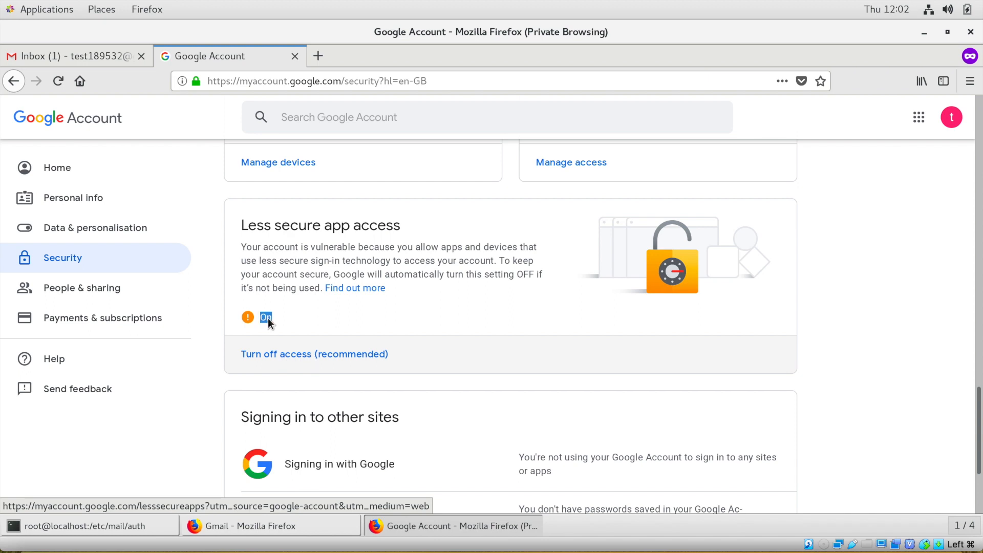
mouse_move(334, 325)
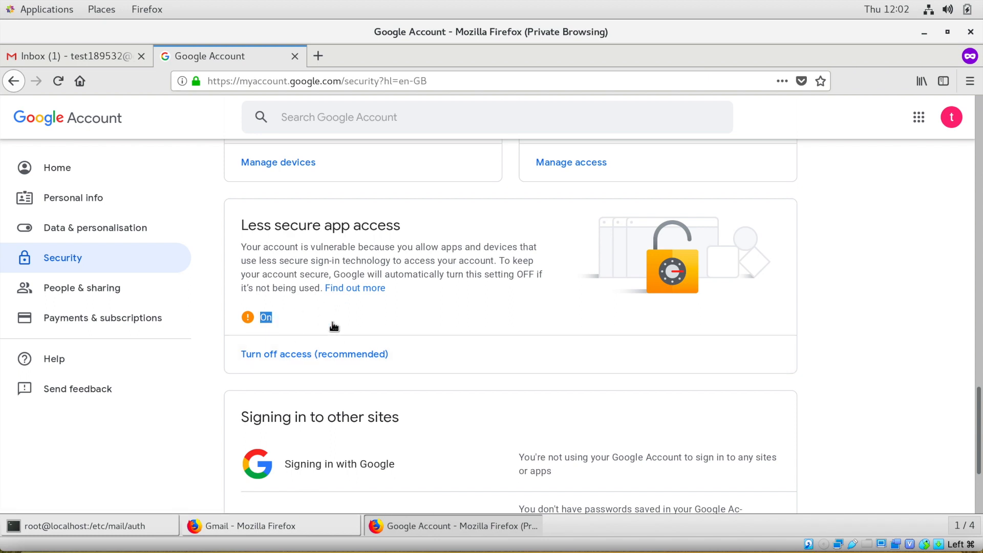
mouse_move(372, 274)
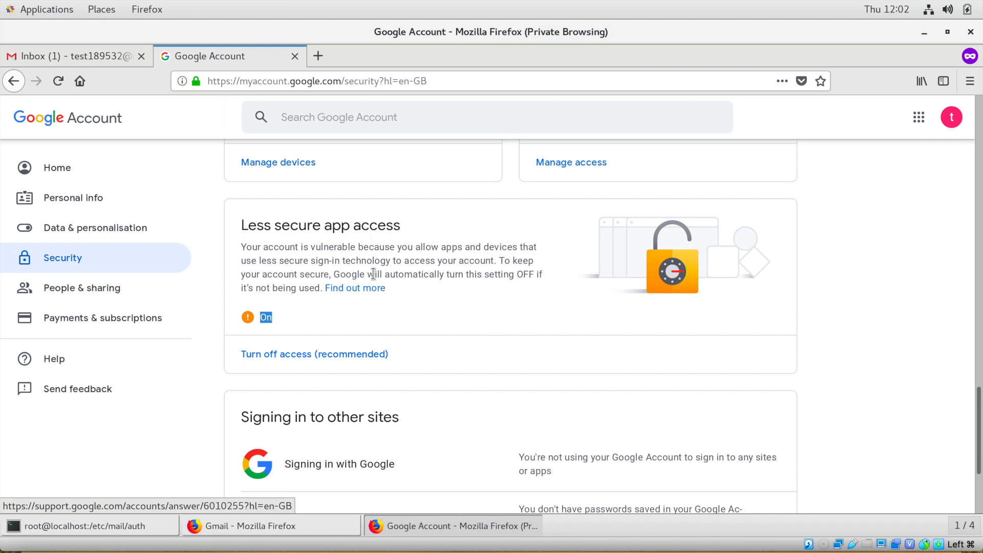
mouse_move(437, 283)
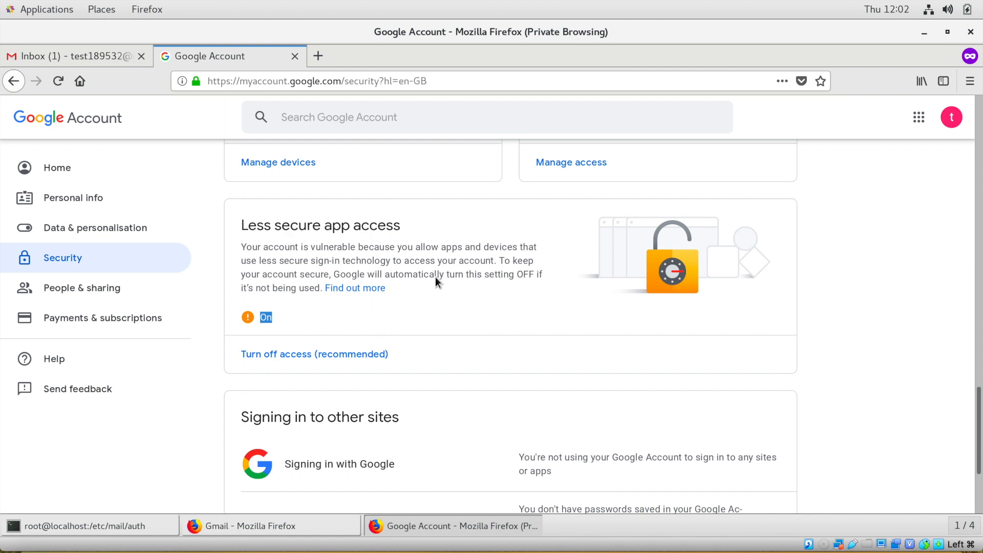
mouse_move(924, 195)
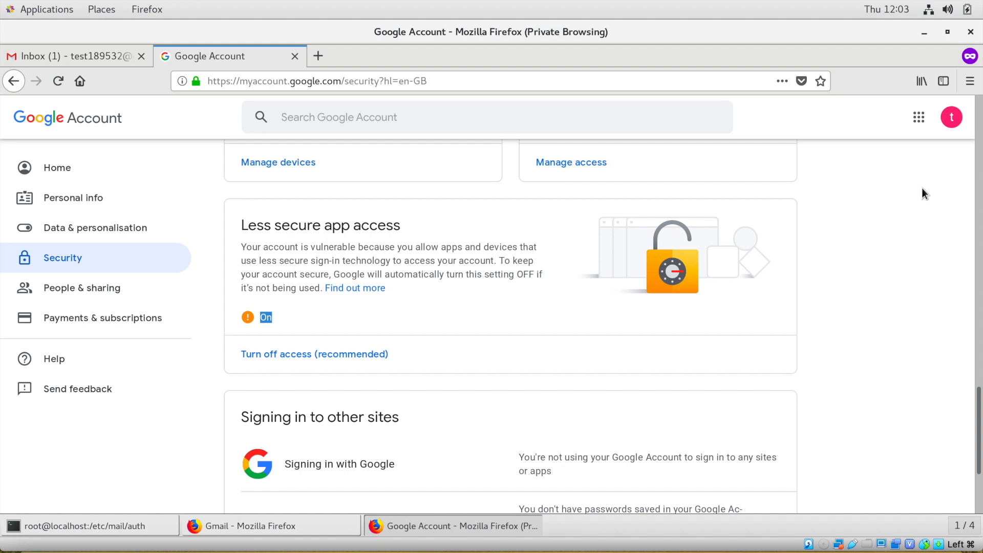
mouse_move(922, 200)
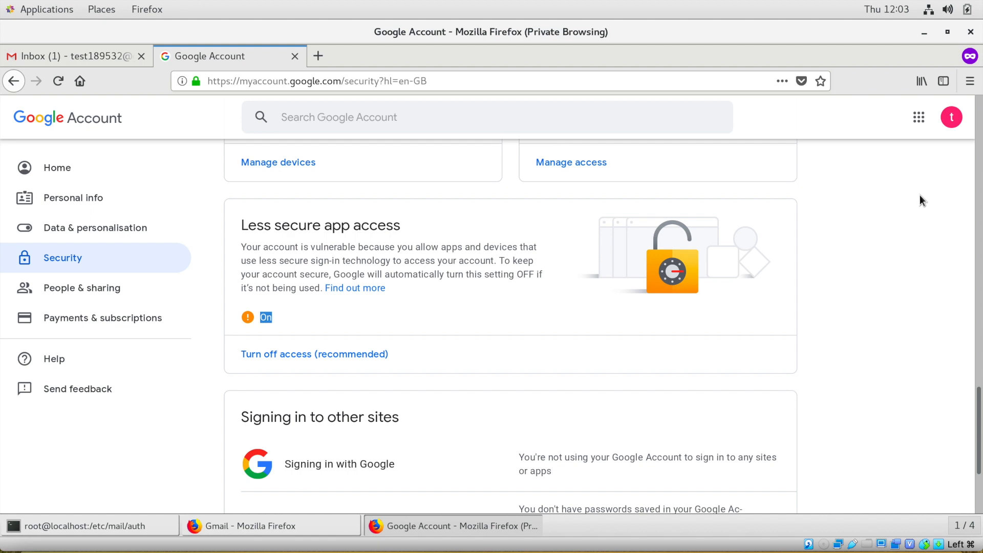
mouse_move(911, 205)
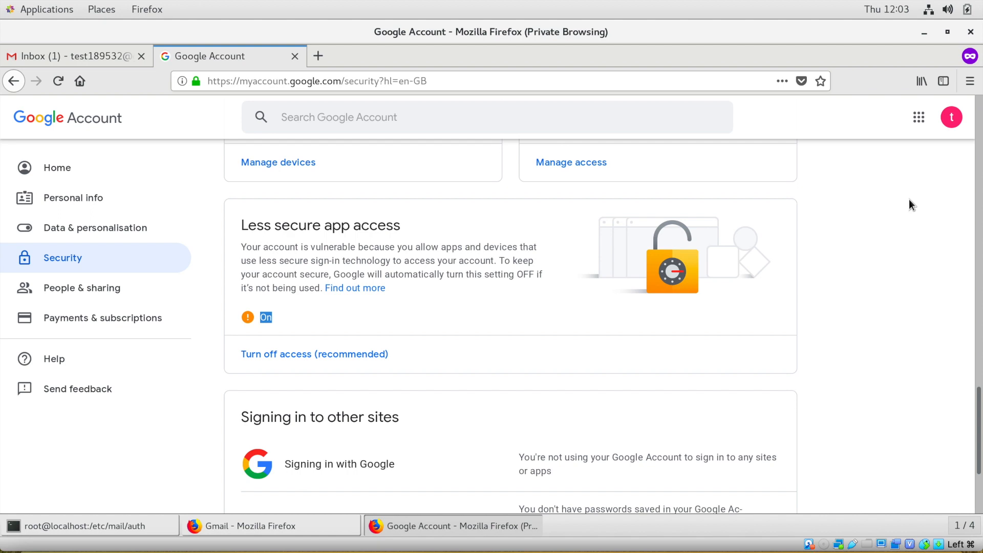